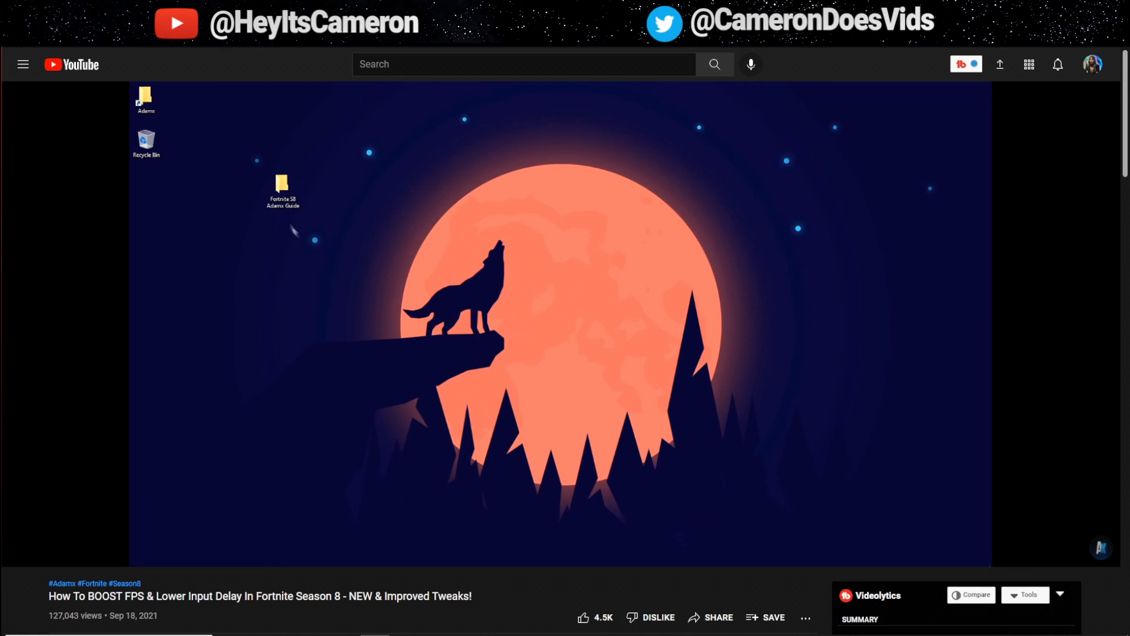
# Open the Fortnite S8 Adamx Guide folder from the MEGA link
pyautogui.doubleClick(282, 186)
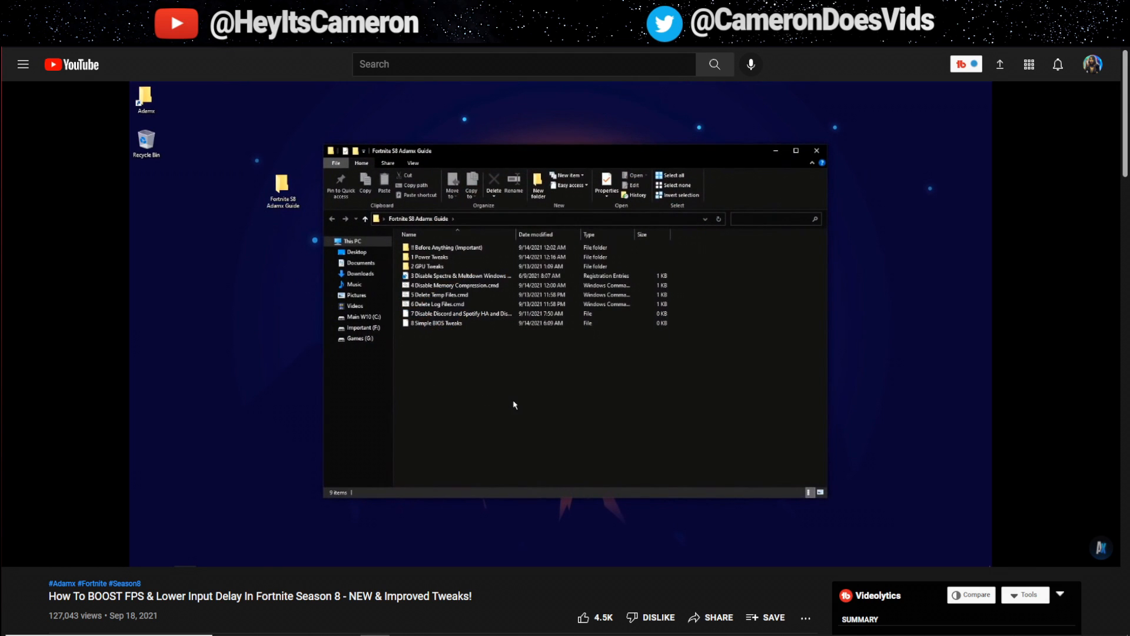
pyautogui.moveTo(511, 415)
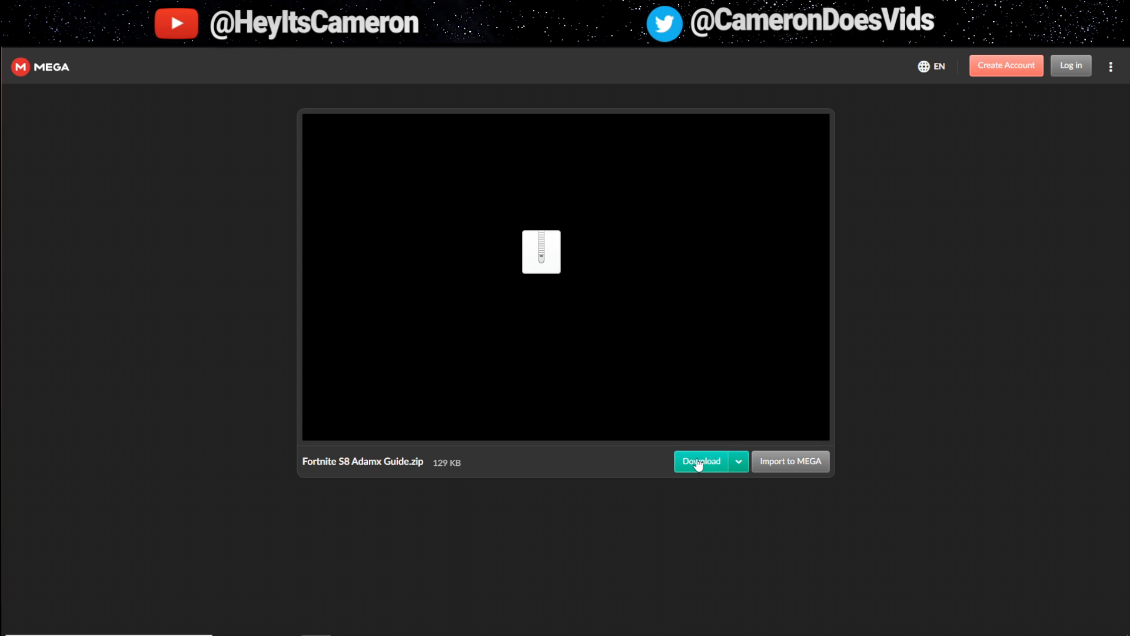
# Start downloading Fortnite S8 Adamx Guide.zip (129 KB) from MEGA
pyautogui.click(700, 461)
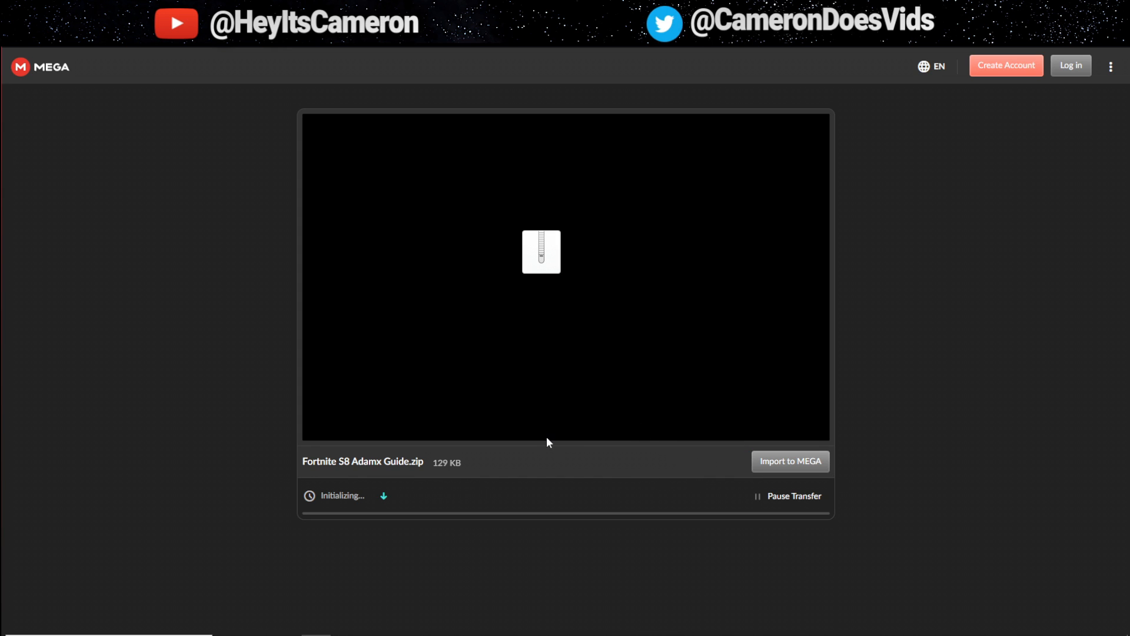
pyautogui.moveTo(525, 361)
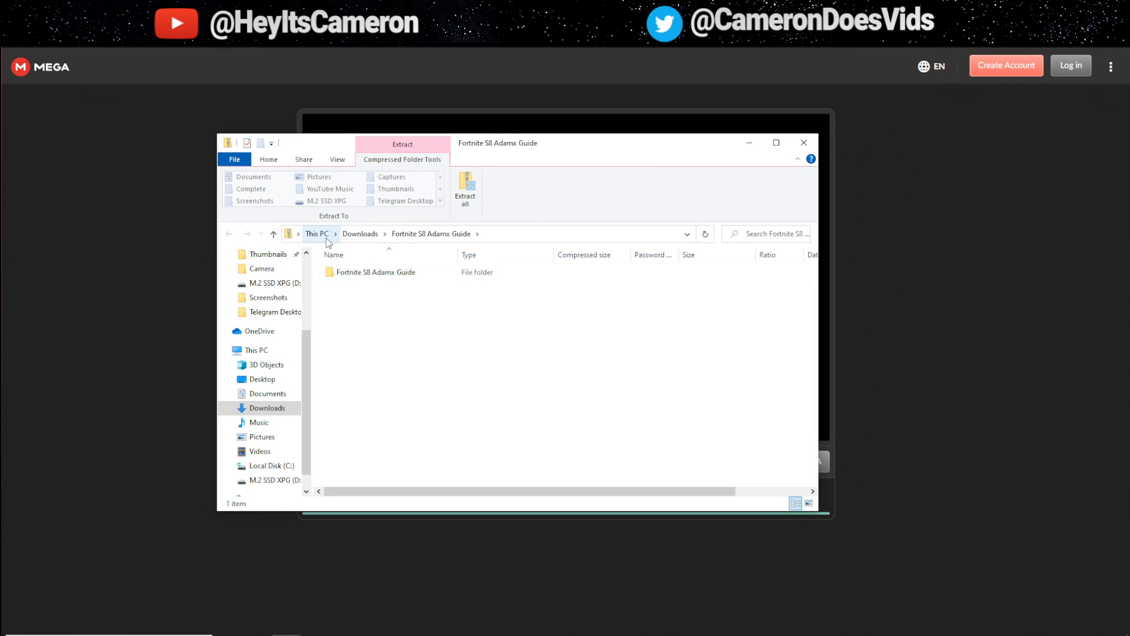
# Return to Downloads and bring up the actions menu for the guide zip
pyautogui.click(361, 234)
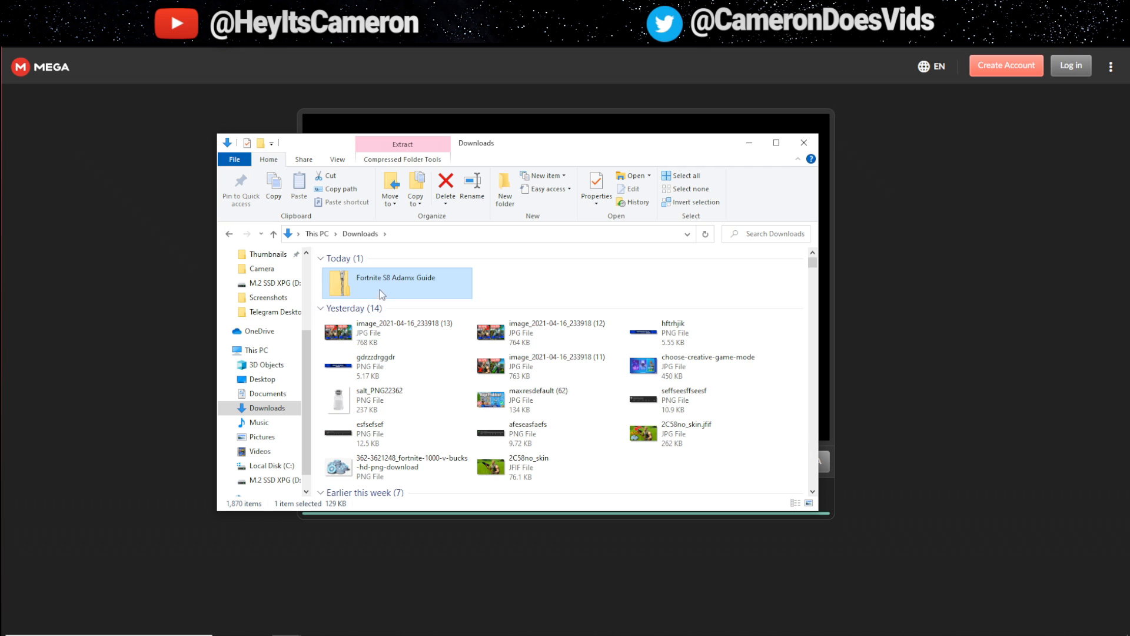
pyautogui.rightClick(396, 282)
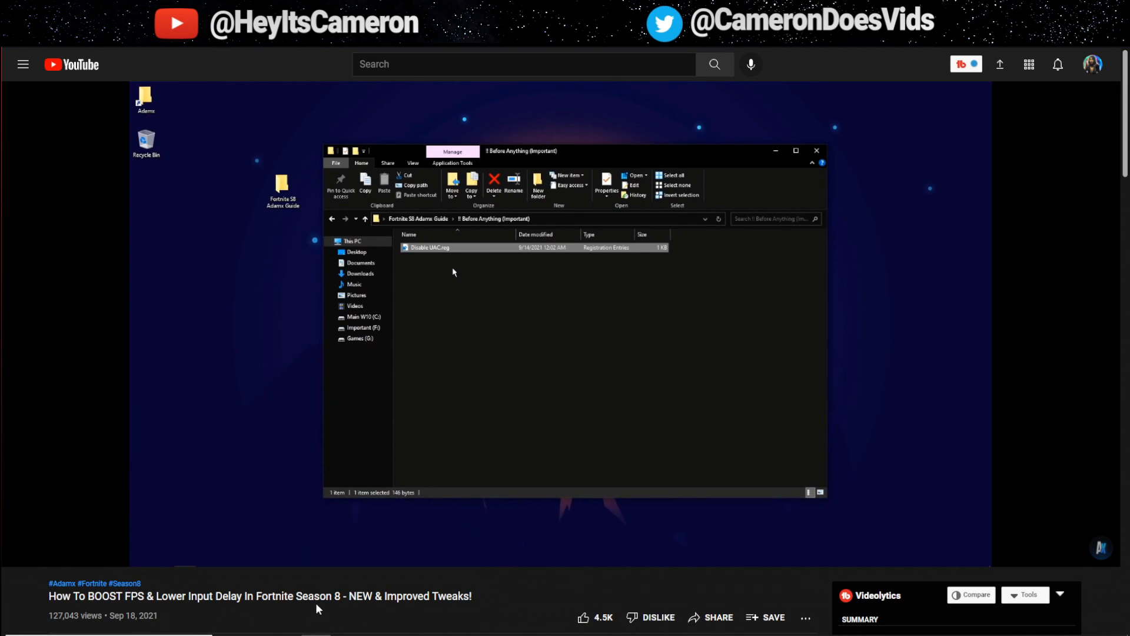
pyautogui.moveTo(521, 603)
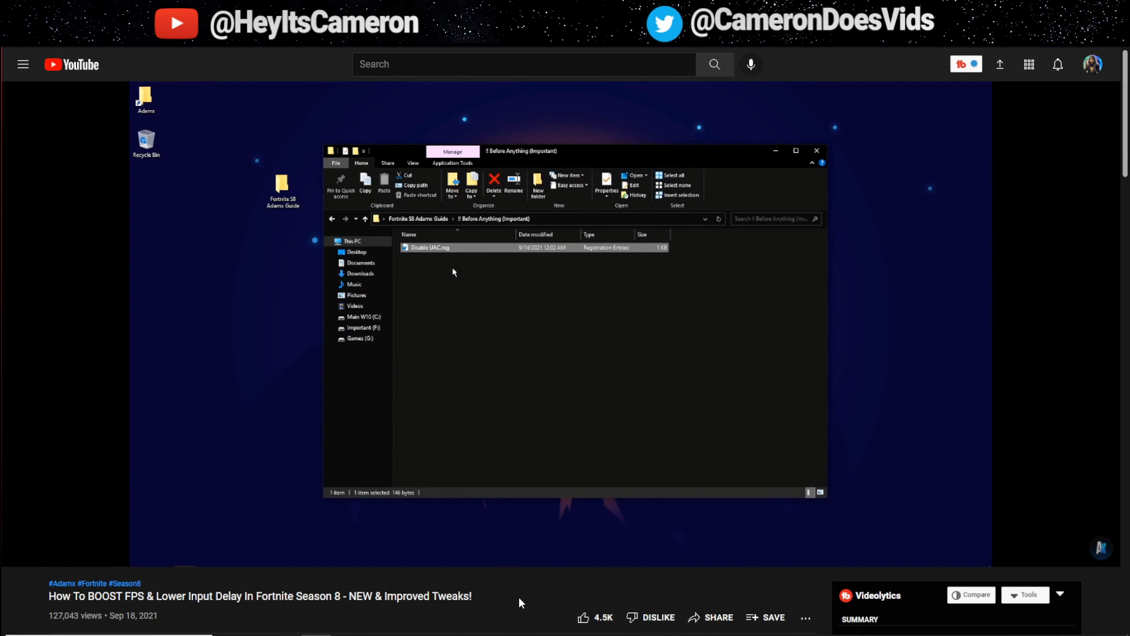
pyautogui.moveTo(495, 589)
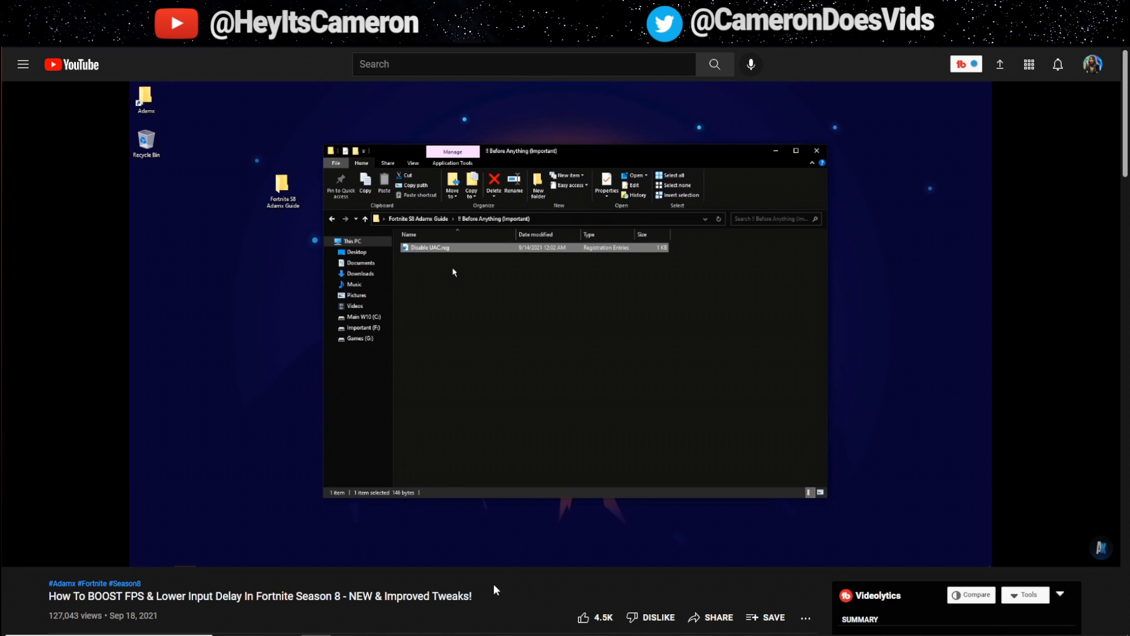
pyautogui.moveTo(458, 283)
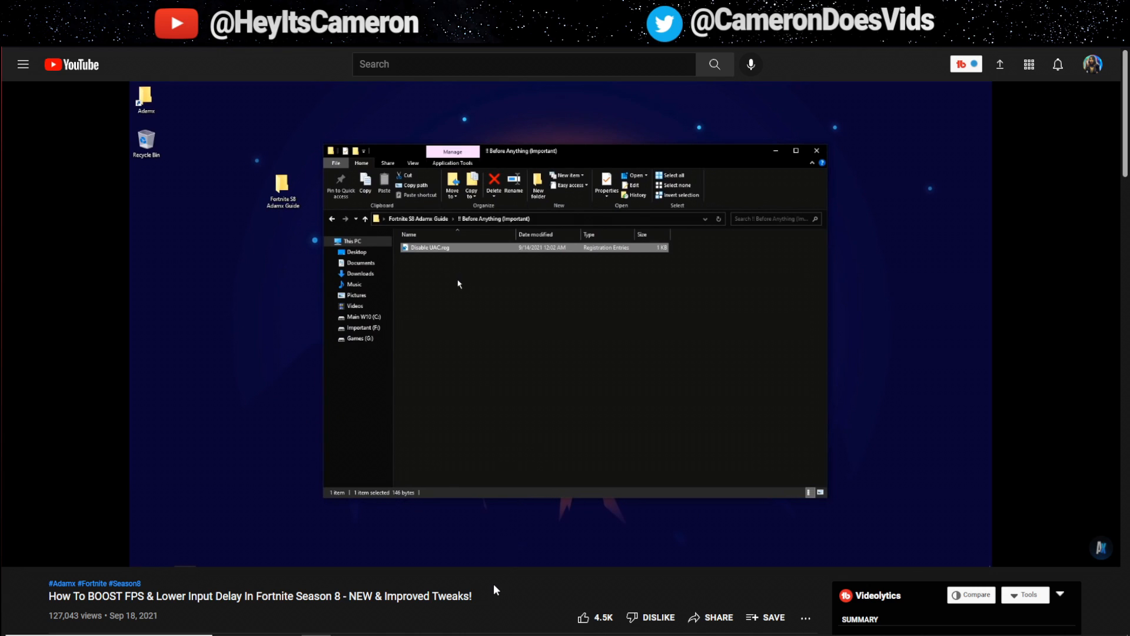
pyautogui.moveTo(468, 288)
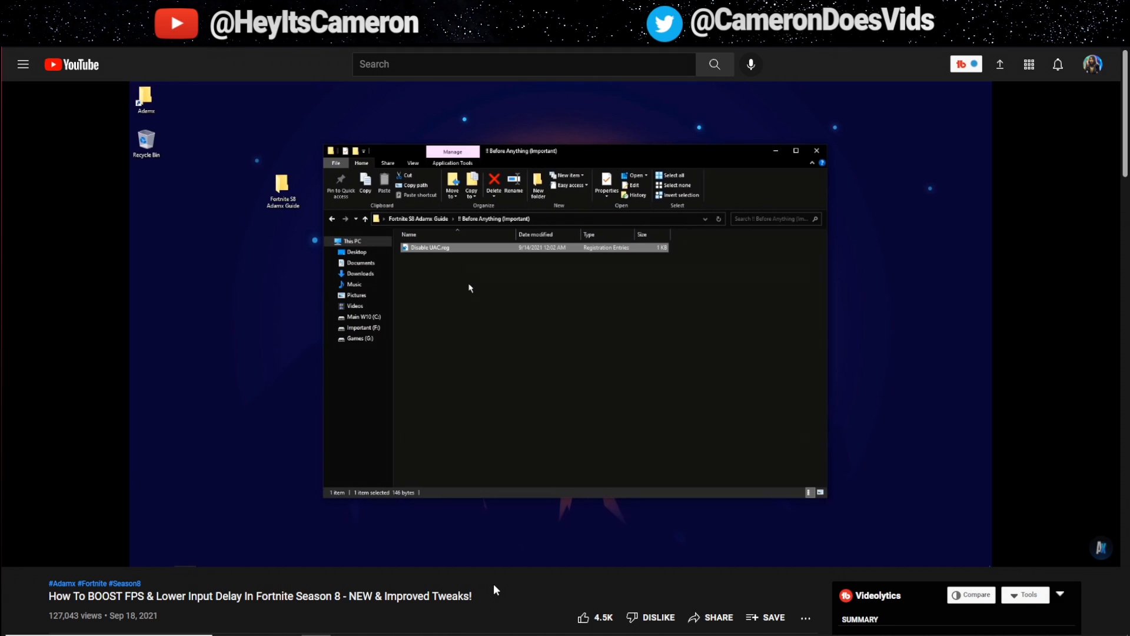
# Add Disable UAC.reg to the registry, then open the Before Anything (Important) folder
pyautogui.doubleClick(428, 247)
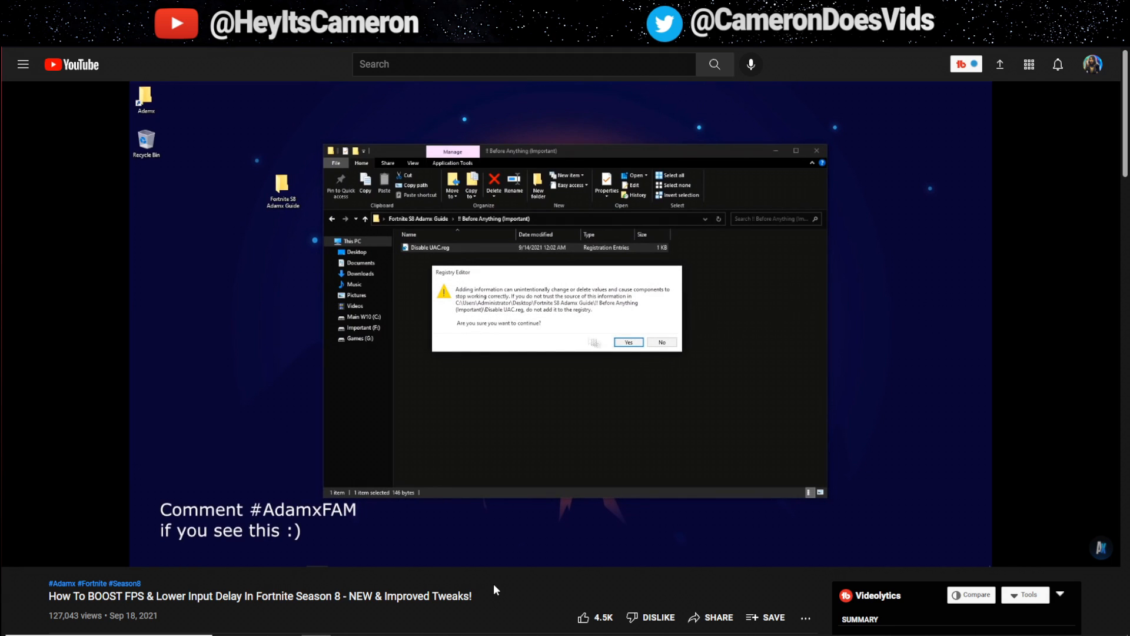
pyautogui.click(629, 342)
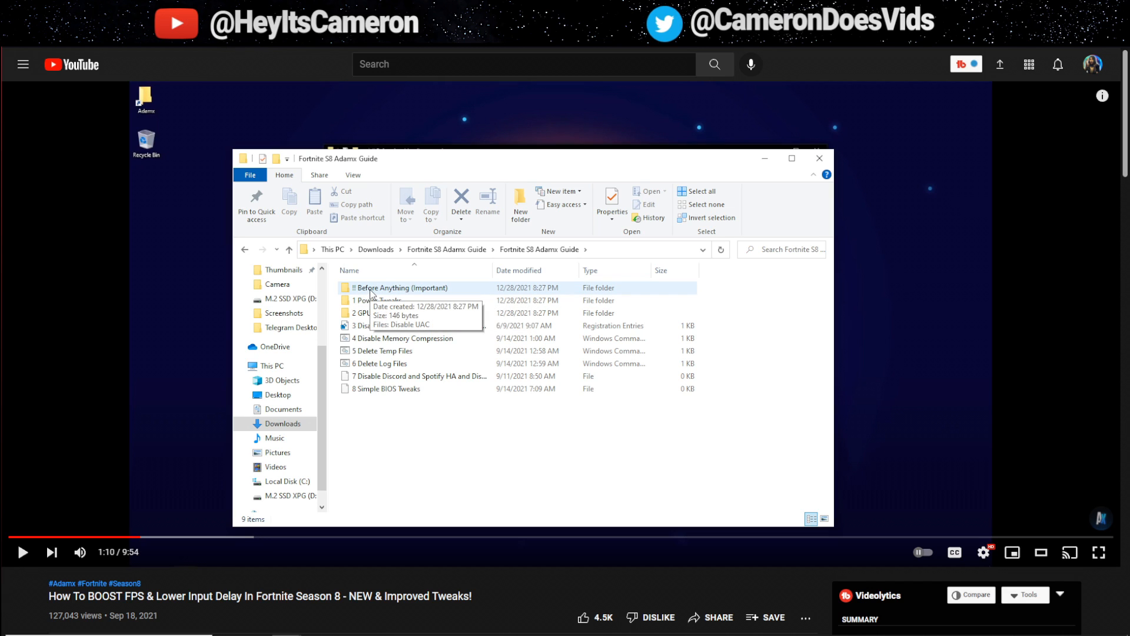
pyautogui.doubleClick(405, 288)
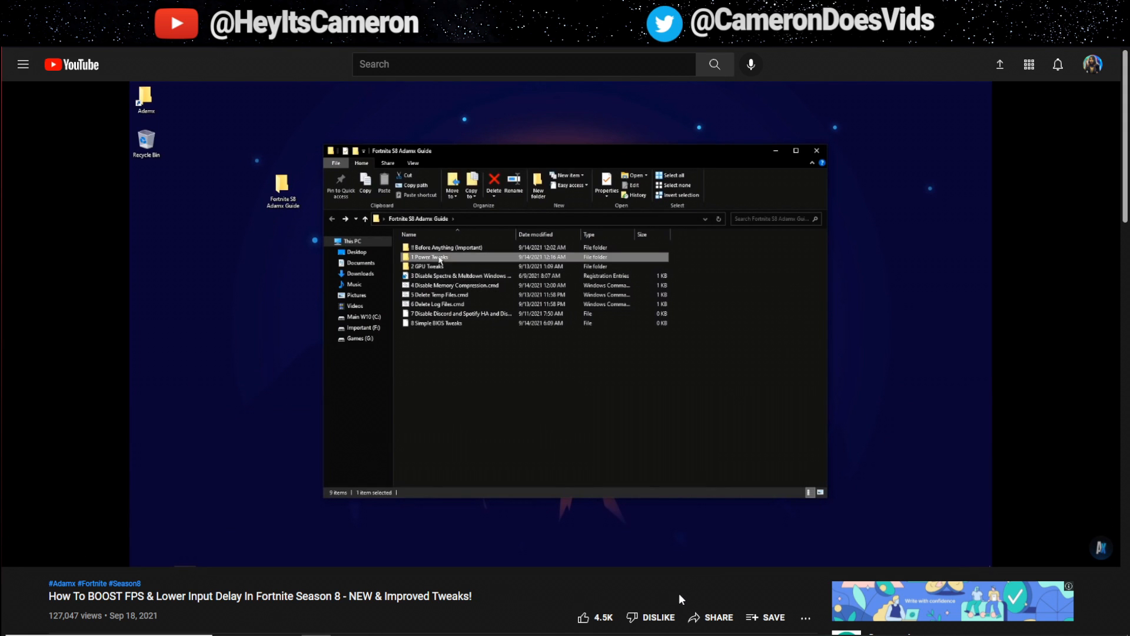
# Open 1 Power Tweaks and make Adamx's Power Plan the active power plan
pyautogui.doubleClick(429, 258)
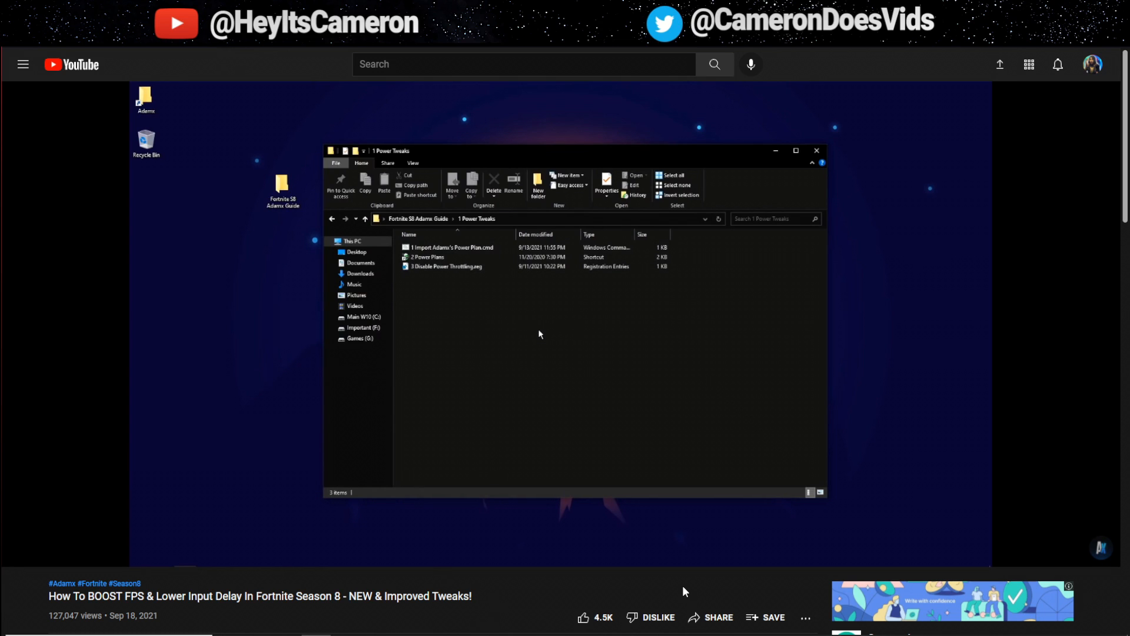
pyautogui.moveTo(693, 589)
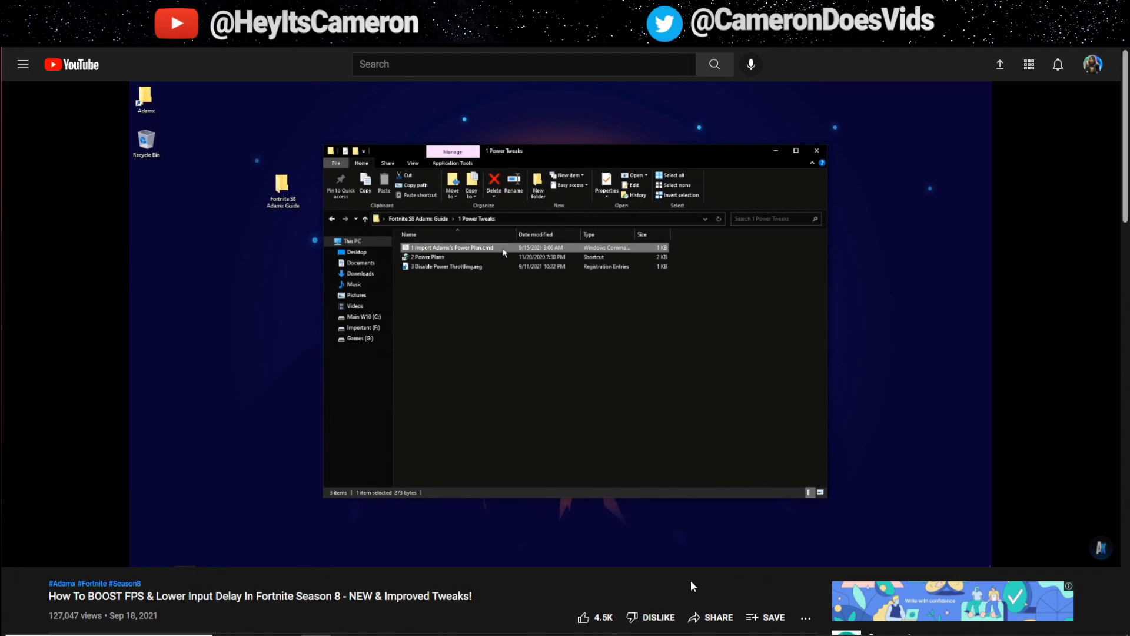
pyautogui.click(427, 257)
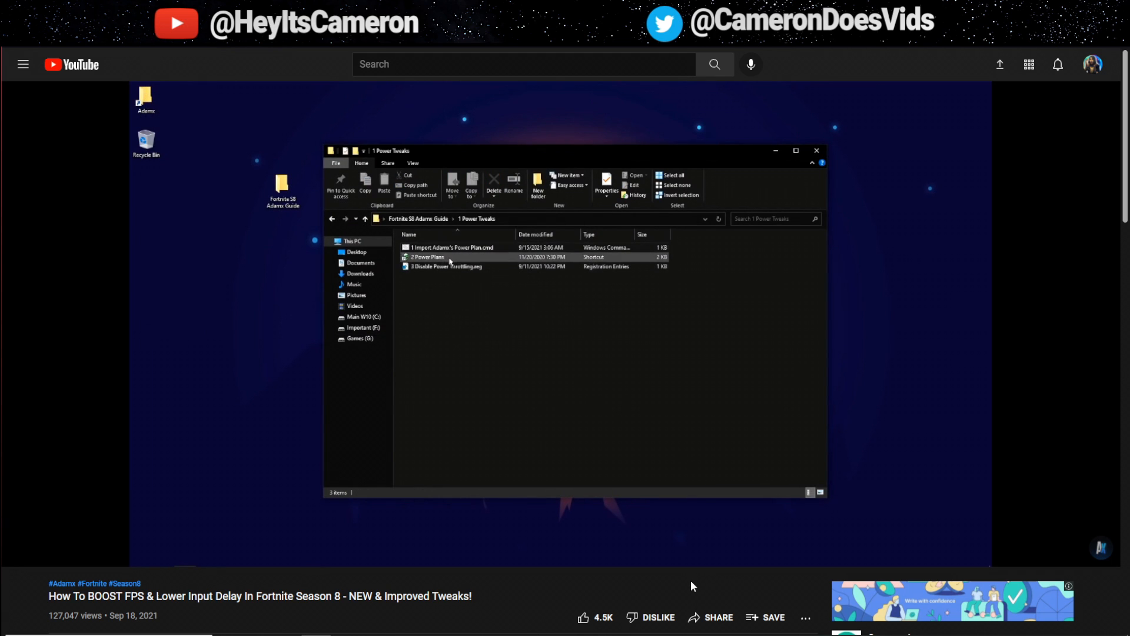
pyautogui.doubleClick(427, 257)
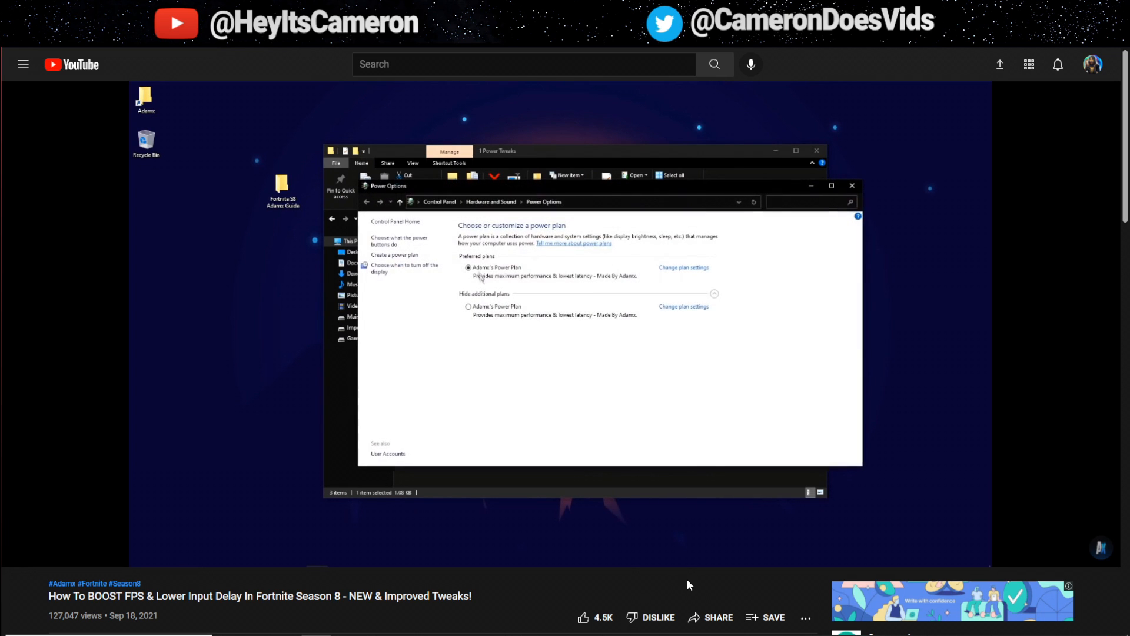
pyautogui.click(468, 306)
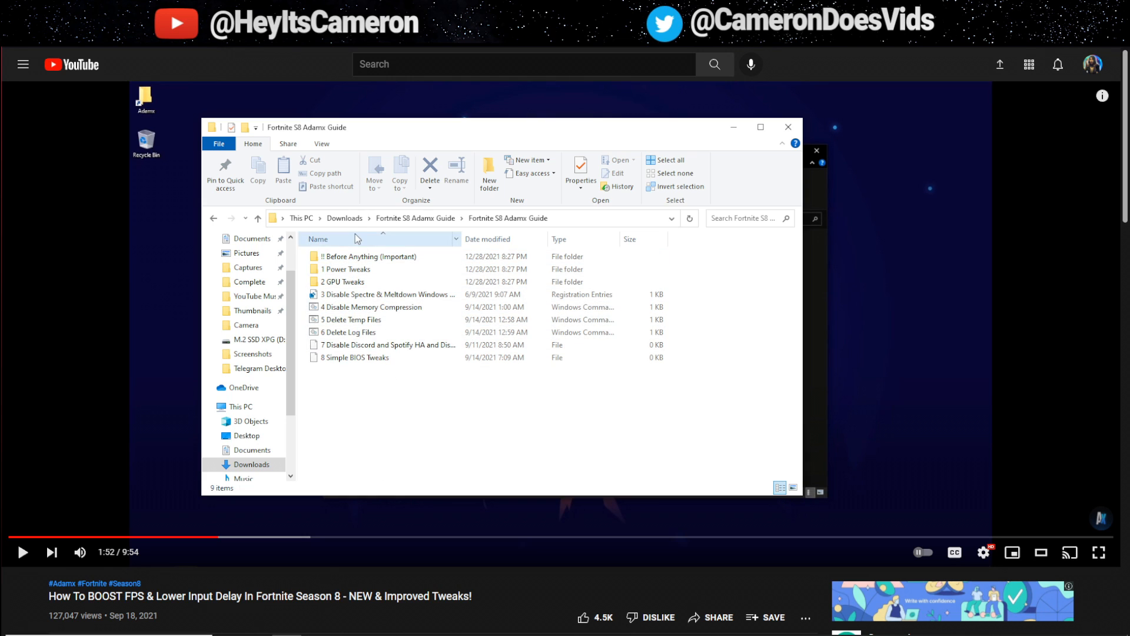
# In 1 Power Tweaks, select Import Adamx's Power Plan and run Disable Power Throttling
pyautogui.doubleClick(346, 268)
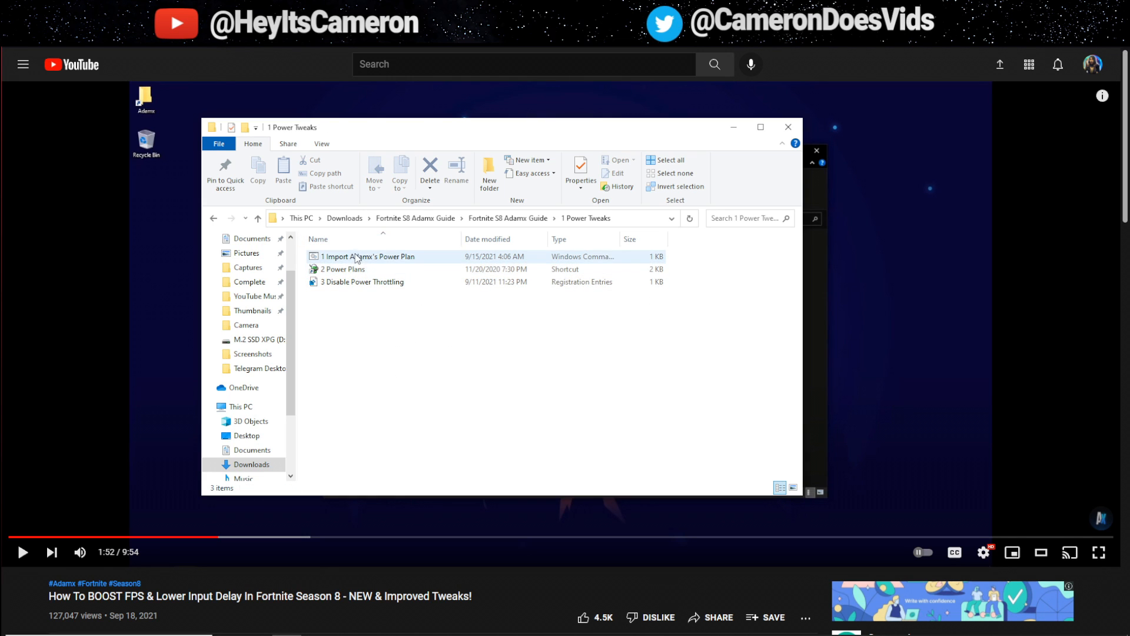
pyautogui.click(370, 256)
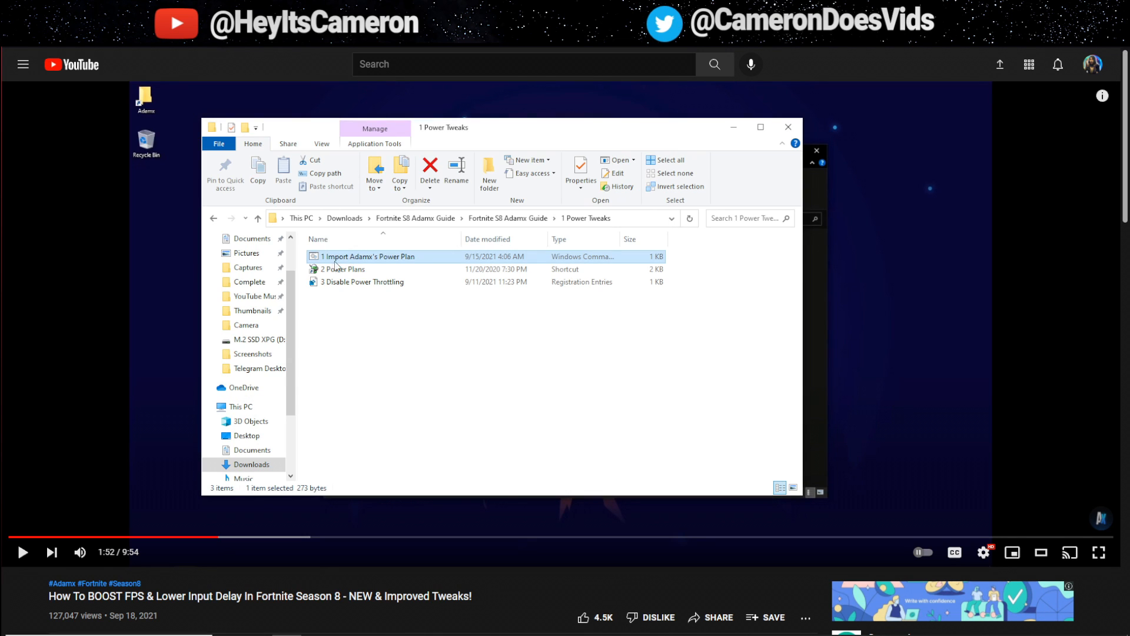
pyautogui.moveTo(352, 282)
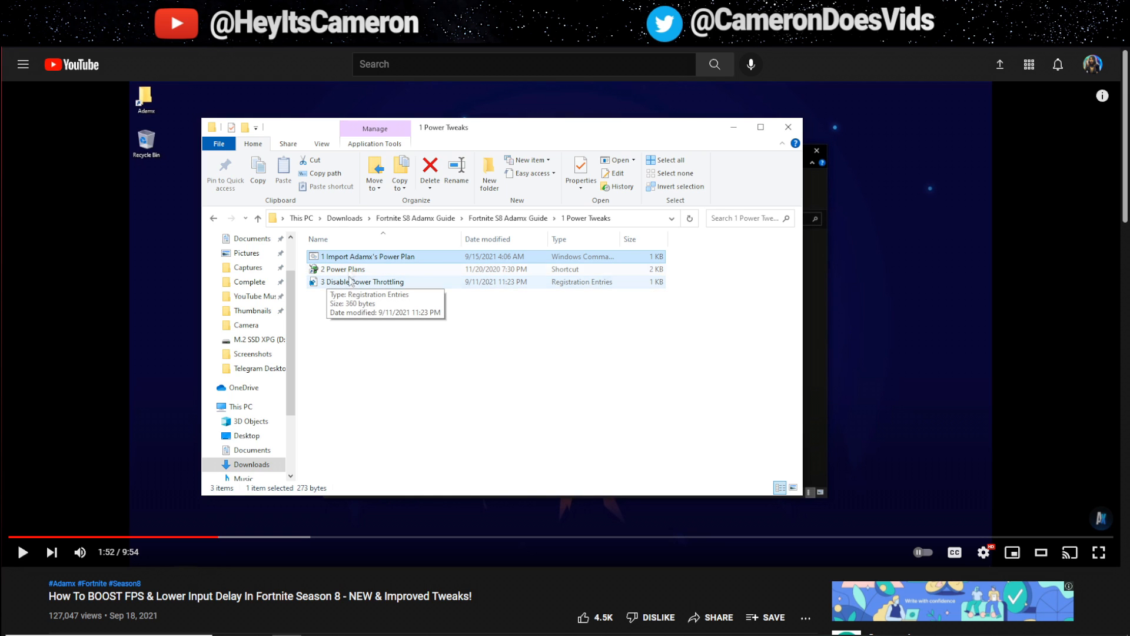
pyautogui.doubleClick(343, 269)
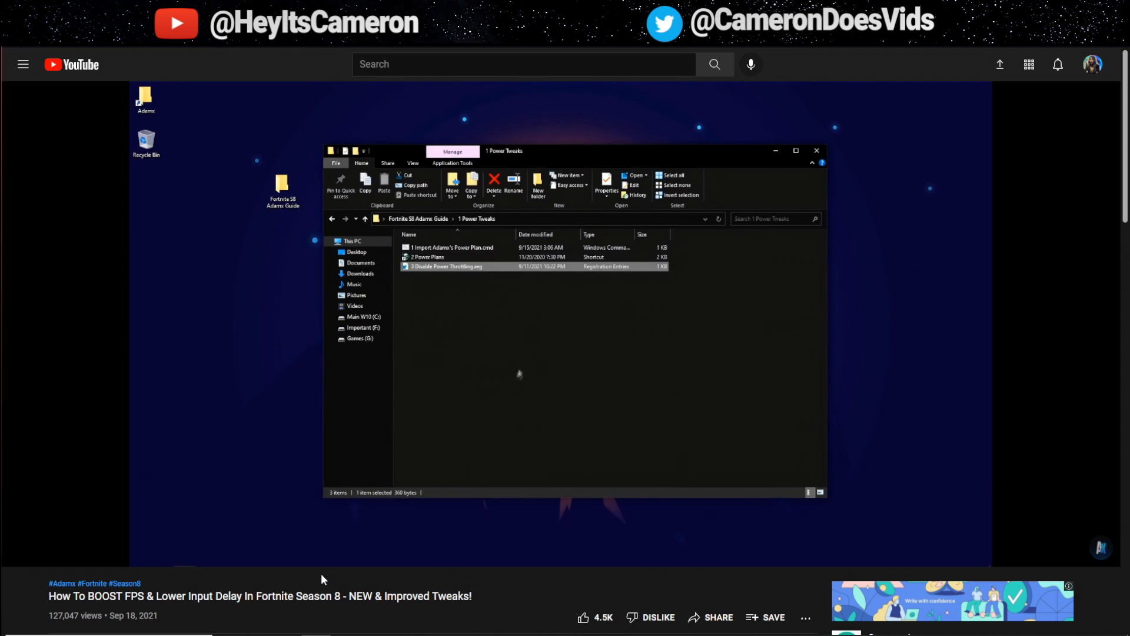
pyautogui.moveTo(516, 360)
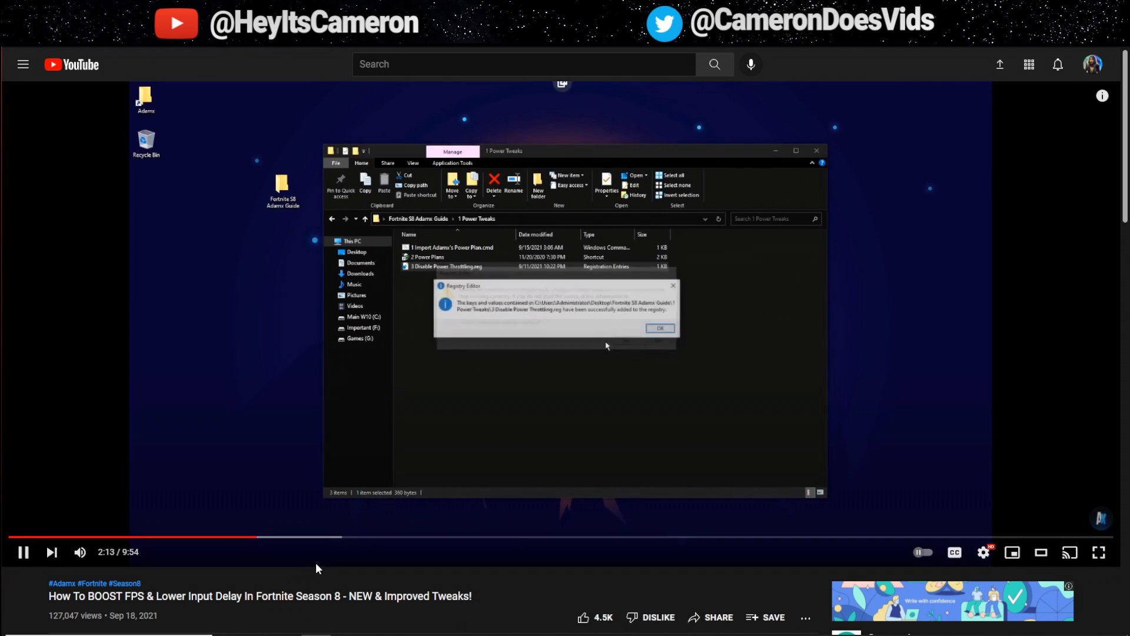
# Dismiss the registry import success message and pause the tutorial at 2:17
pyautogui.click(659, 328)
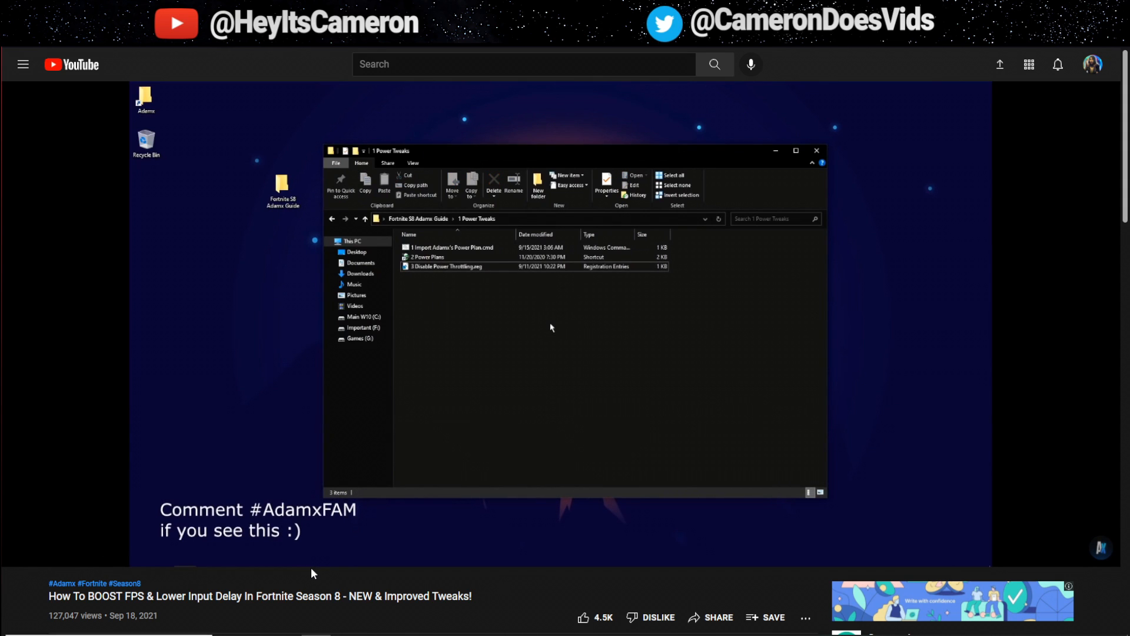
pyautogui.click(365, 219)
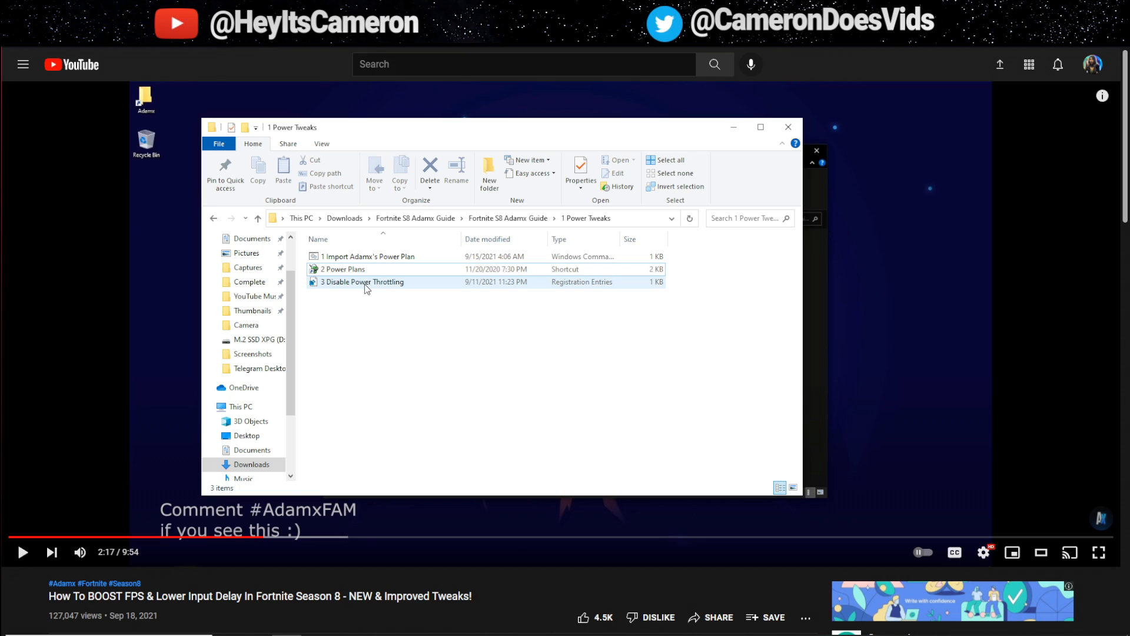
# Select 3 Disable Power Throttling in the local 1 Power Tweaks folder
pyautogui.click(363, 282)
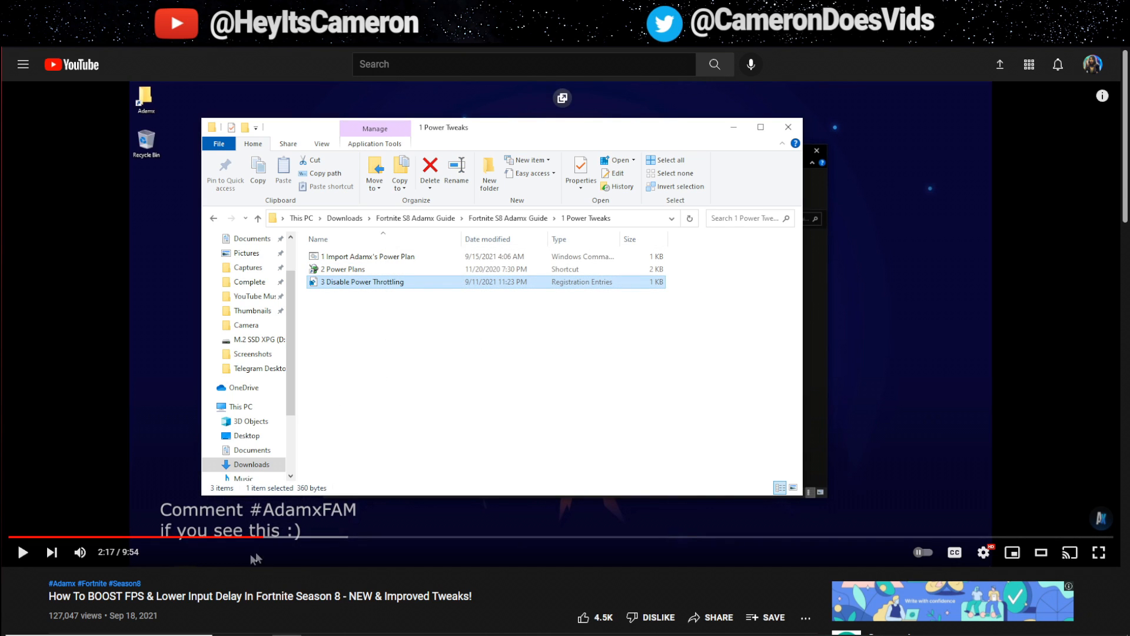
pyautogui.moveTo(274, 614)
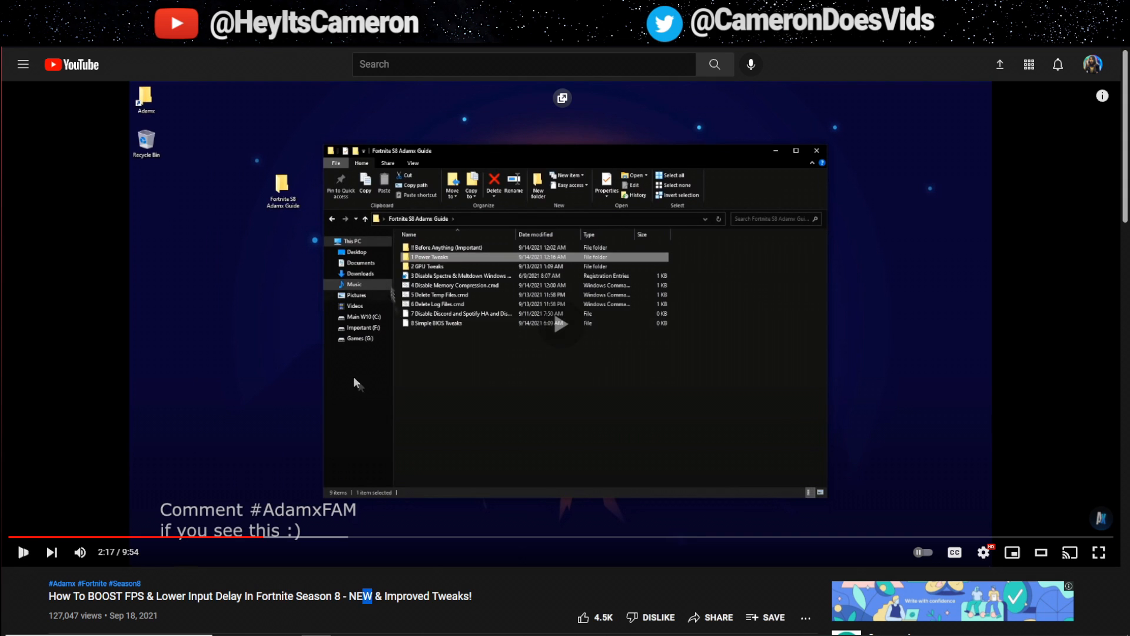
# Open 2 GPU Tweaks > NVIDIA and follow the Profile Inspector download link
pyautogui.click(432, 267)
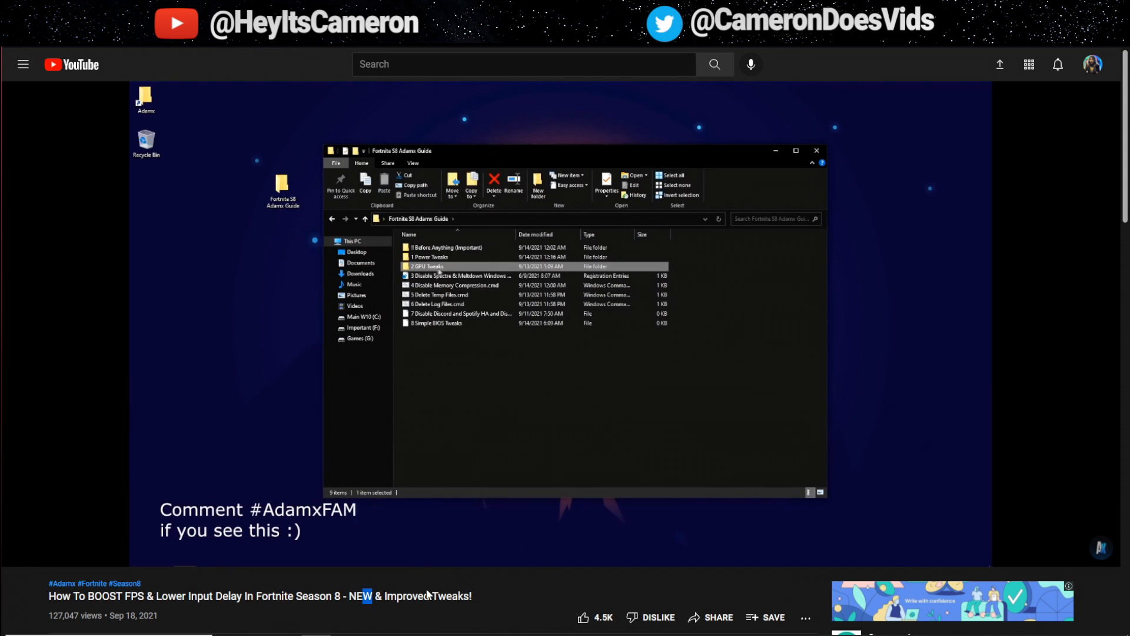
pyautogui.doubleClick(430, 266)
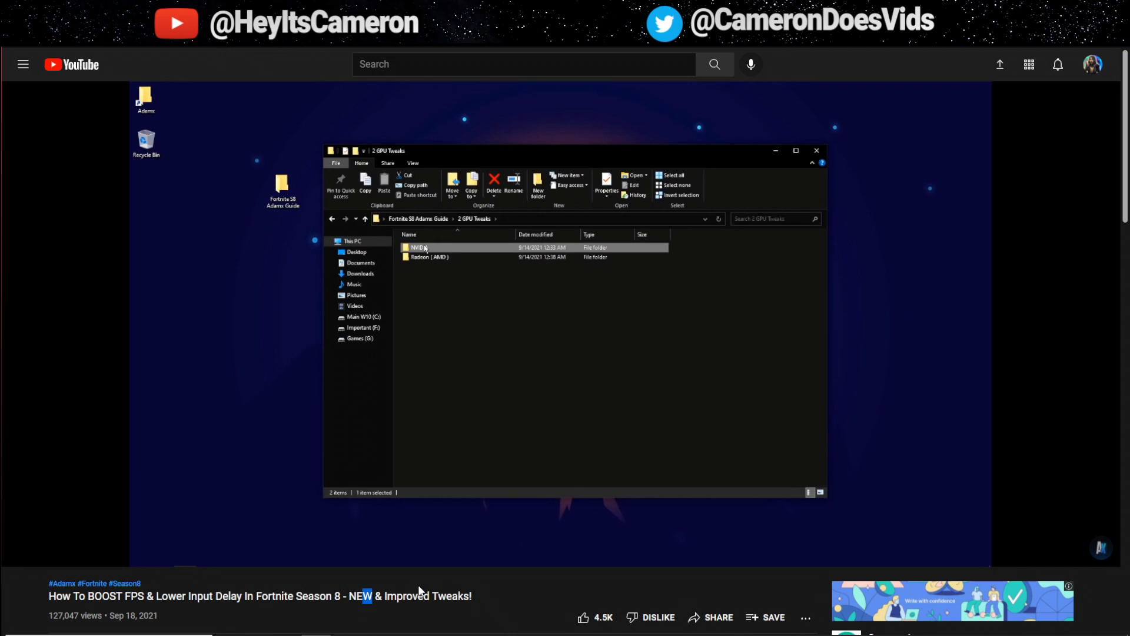
pyautogui.doubleClick(417, 247)
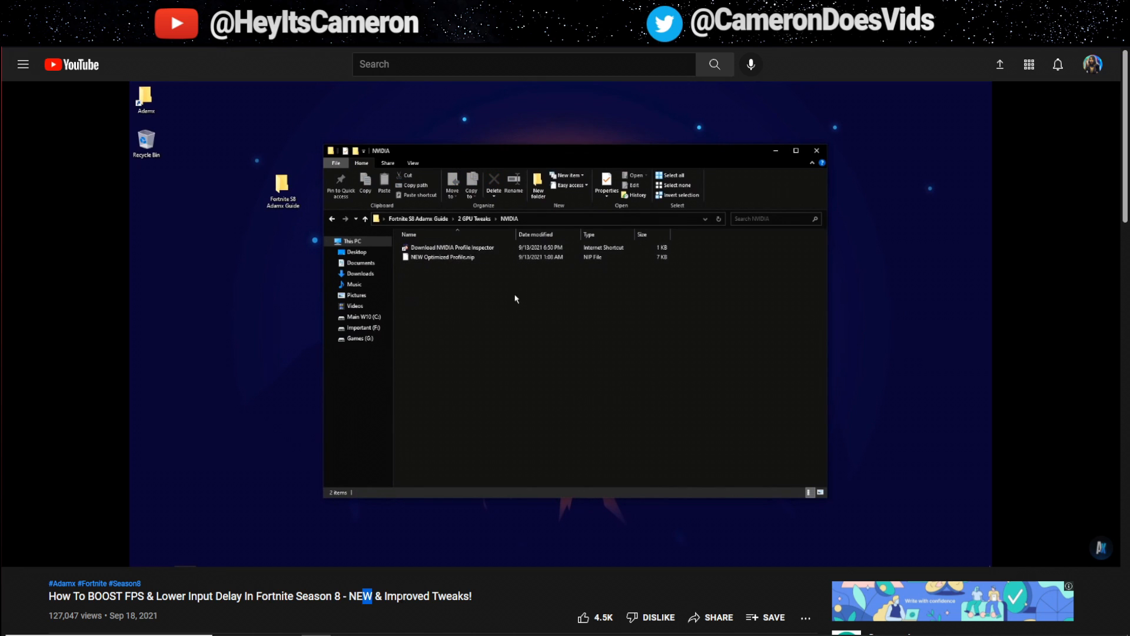
pyautogui.doubleClick(416, 596)
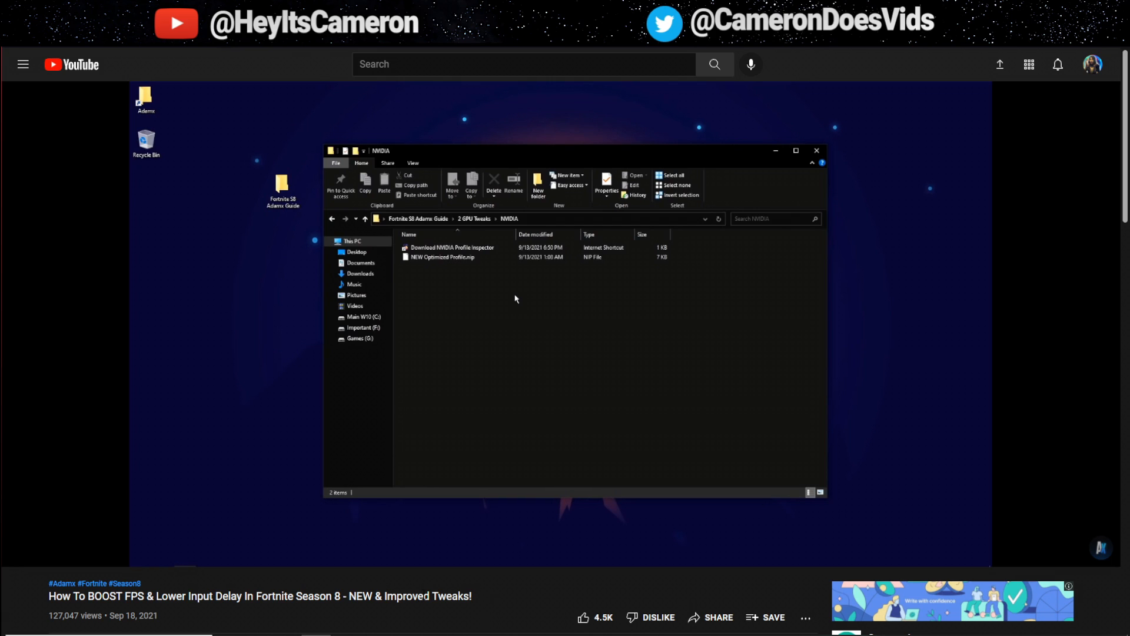
pyautogui.moveTo(404, 562)
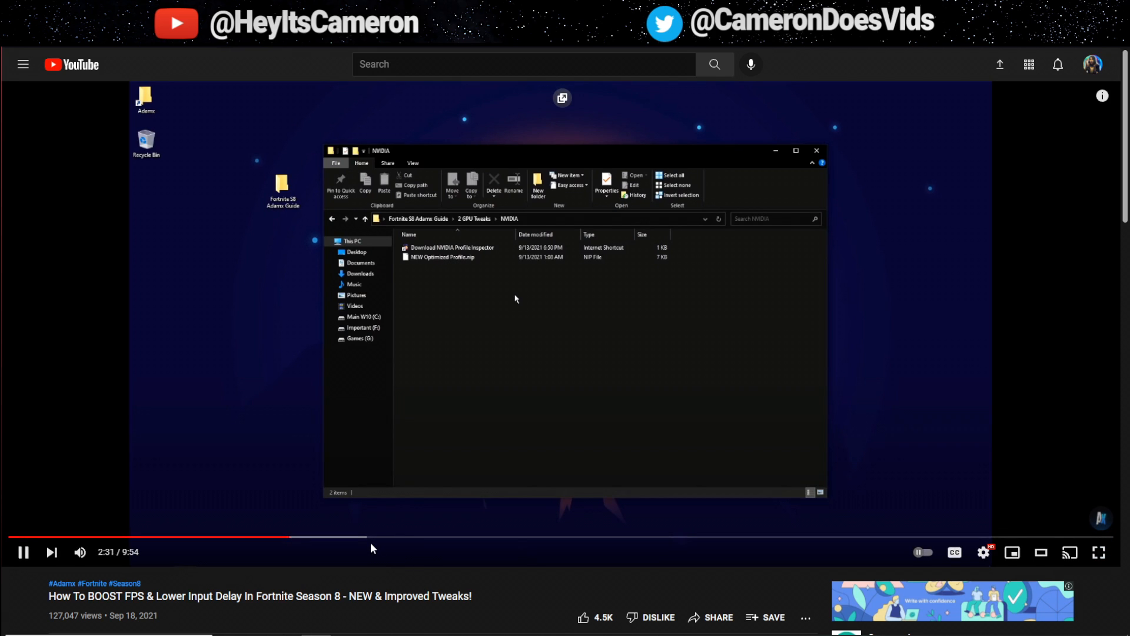
# Save Profile Inspector and import the NEW Optimized Profile into it
pyautogui.click(452, 248)
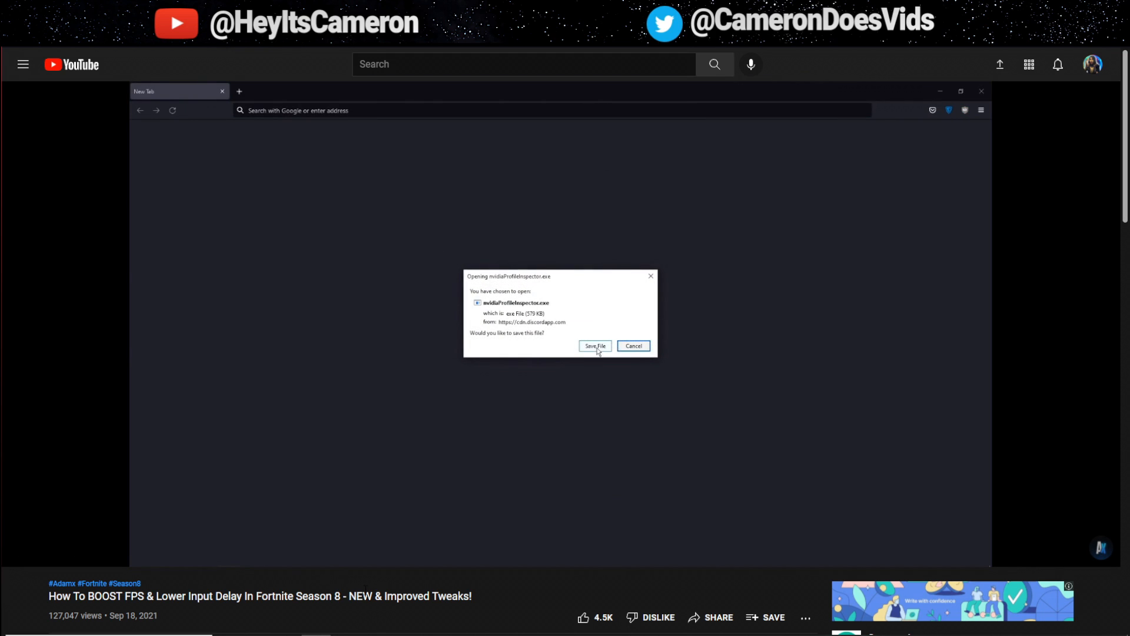
pyautogui.click(633, 346)
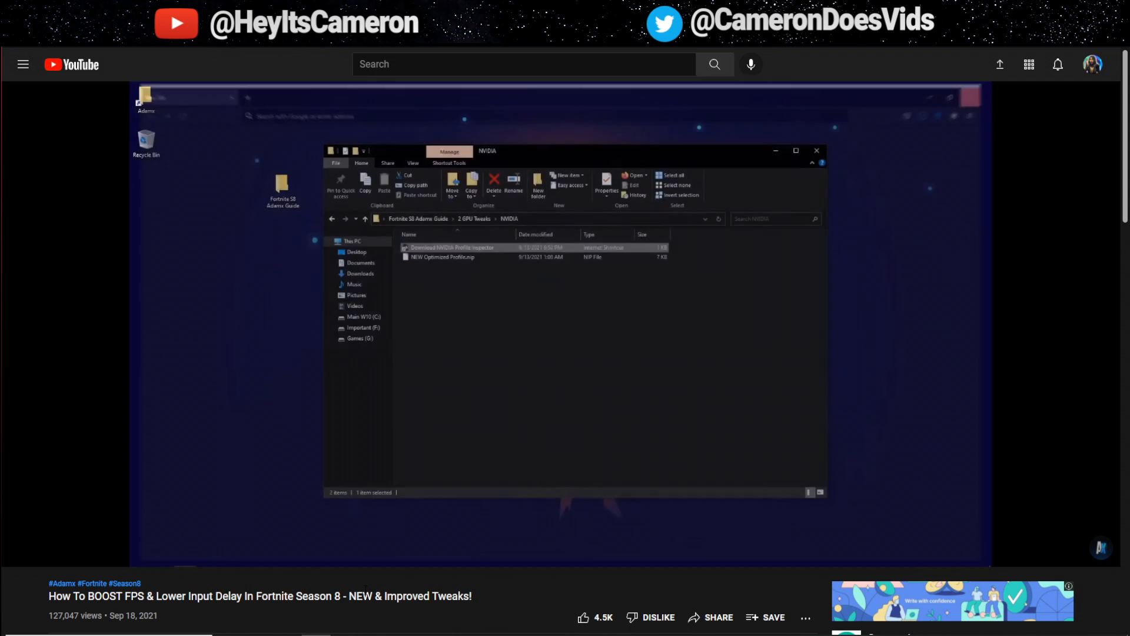
pyautogui.rightClick(425, 260)
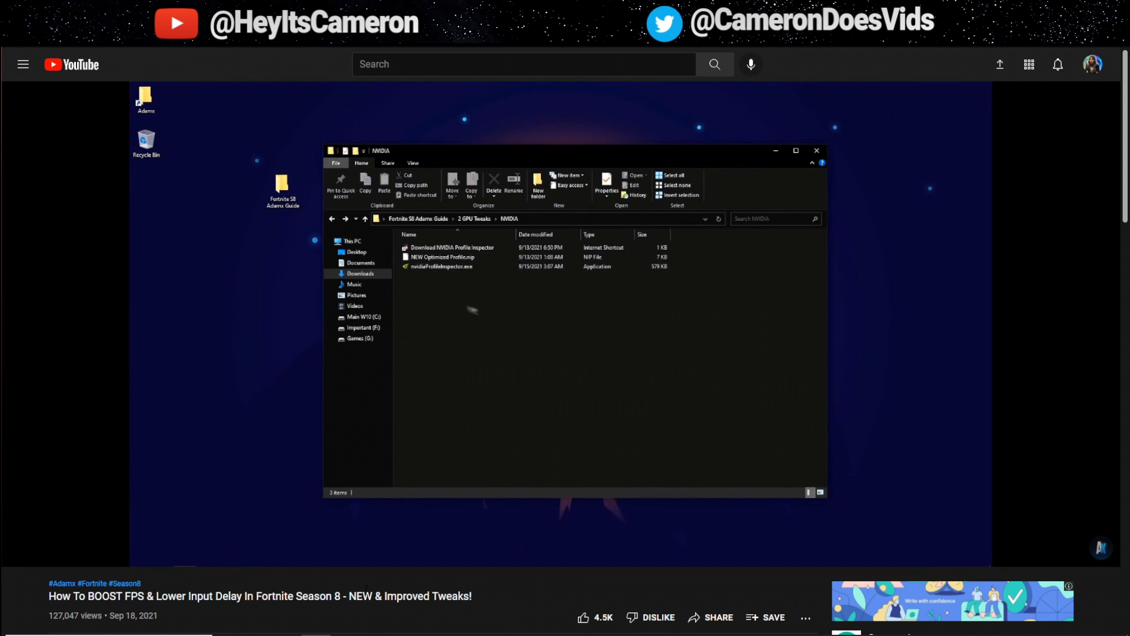
pyautogui.click(441, 257)
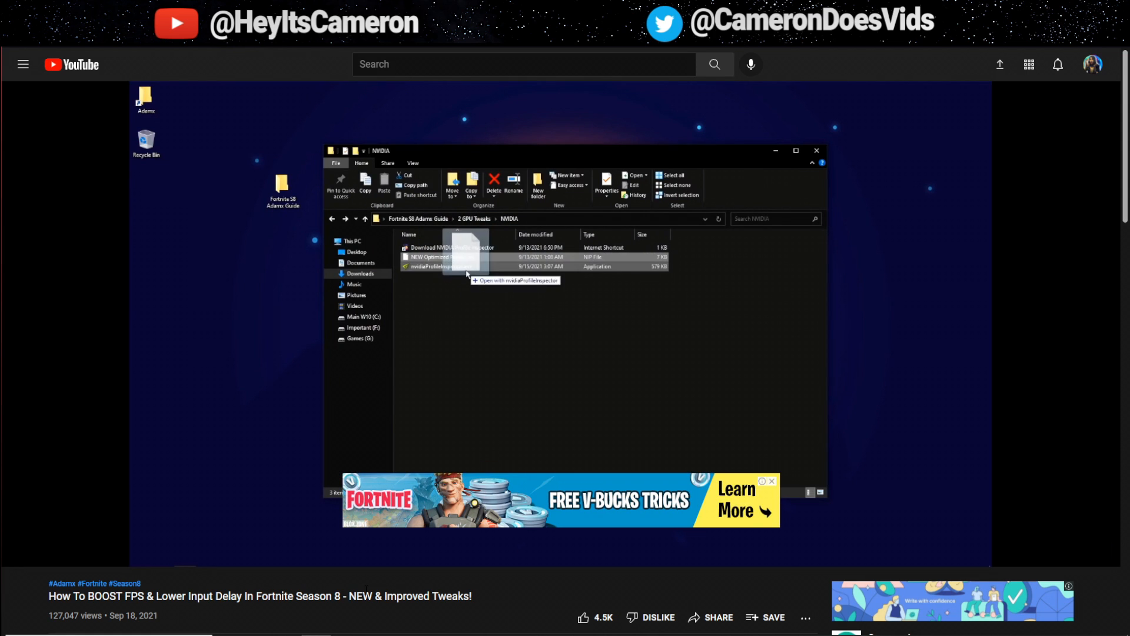
pyautogui.doubleClick(440, 256)
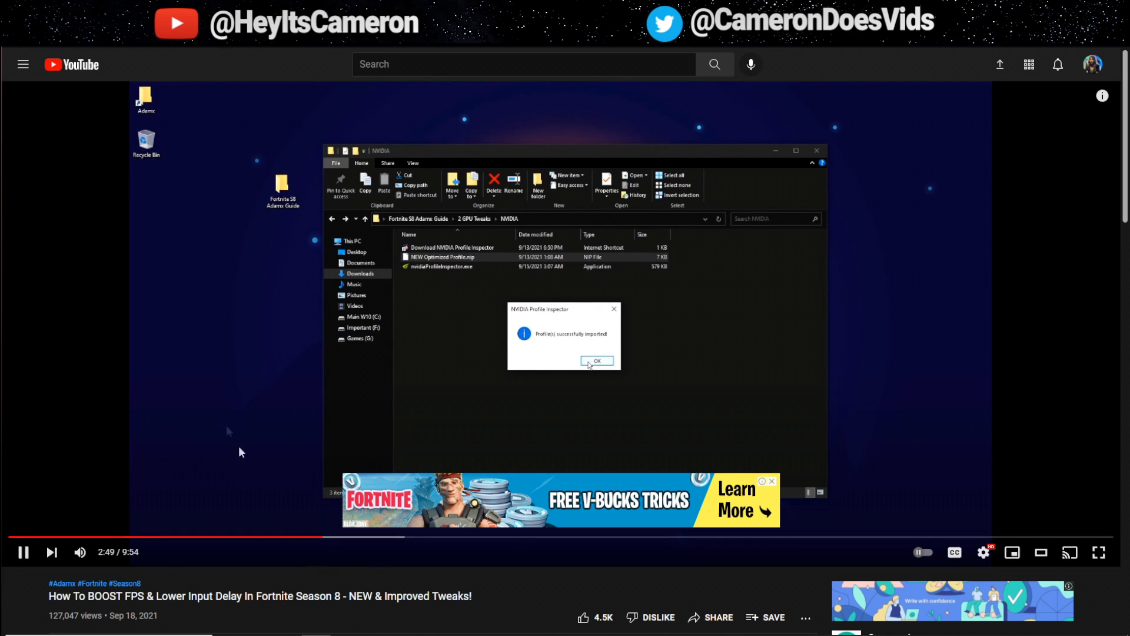
pyautogui.click(597, 360)
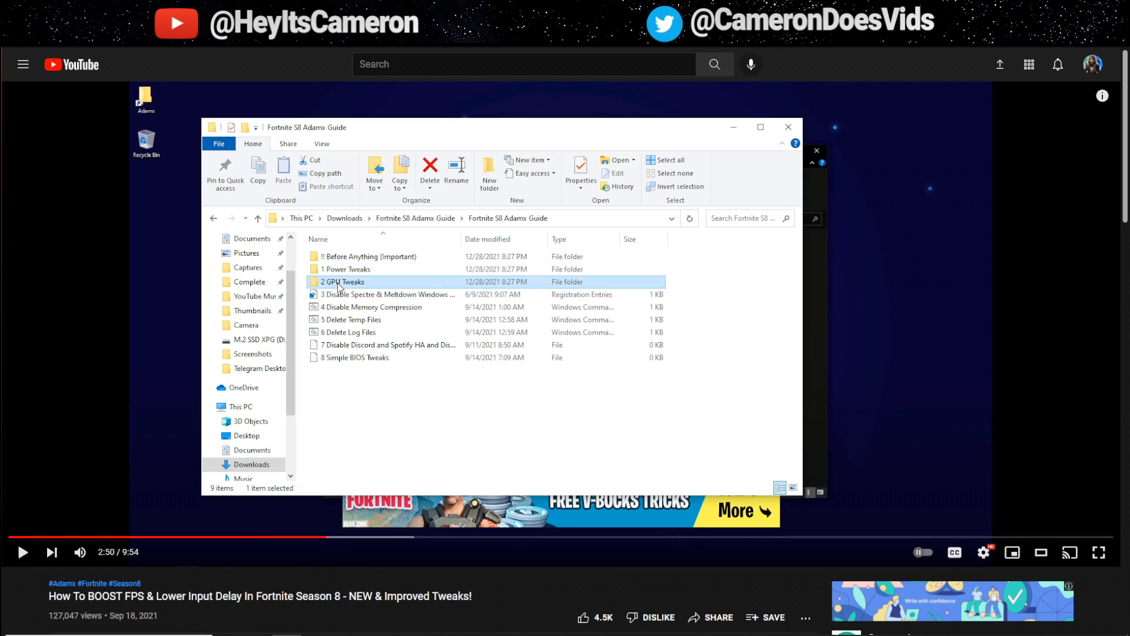
# Open the NVIDIA folder's READ ME!! G-Sync note, then select NEW Optimized Profile.nip
pyautogui.doubleClick(344, 281)
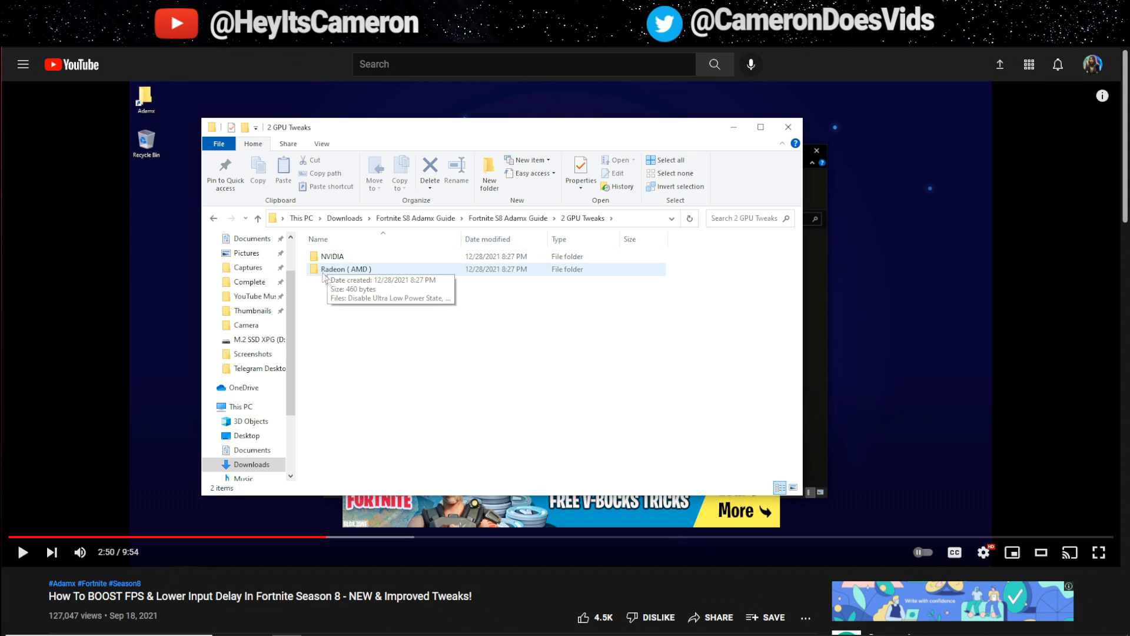
pyautogui.doubleClick(345, 269)
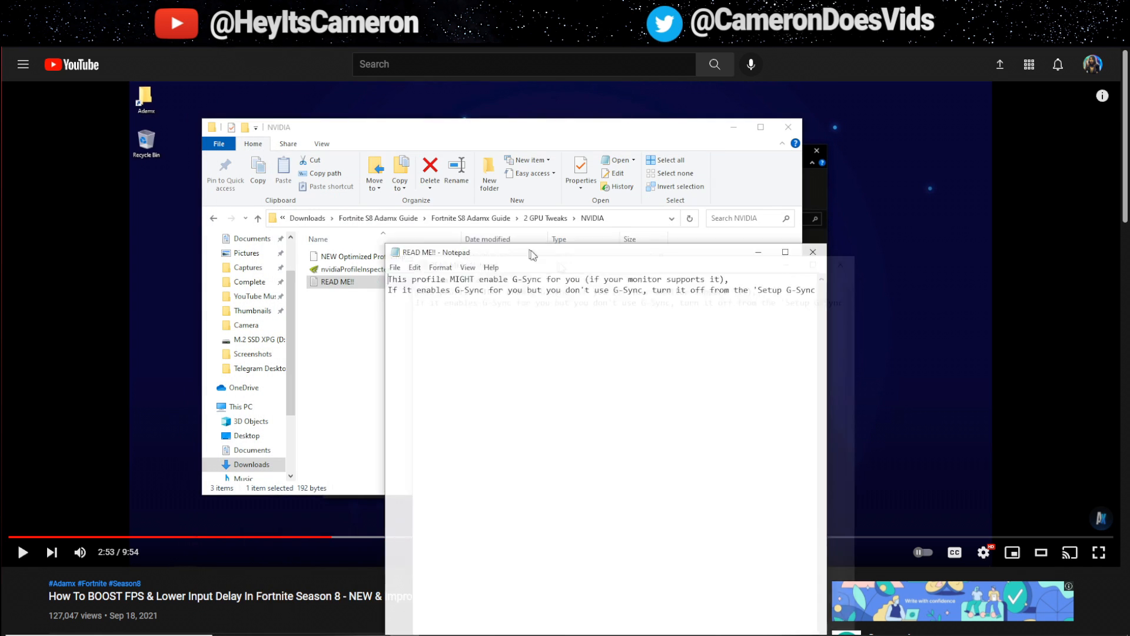
pyautogui.moveTo(530, 252); pyautogui.dragTo(481, 196)
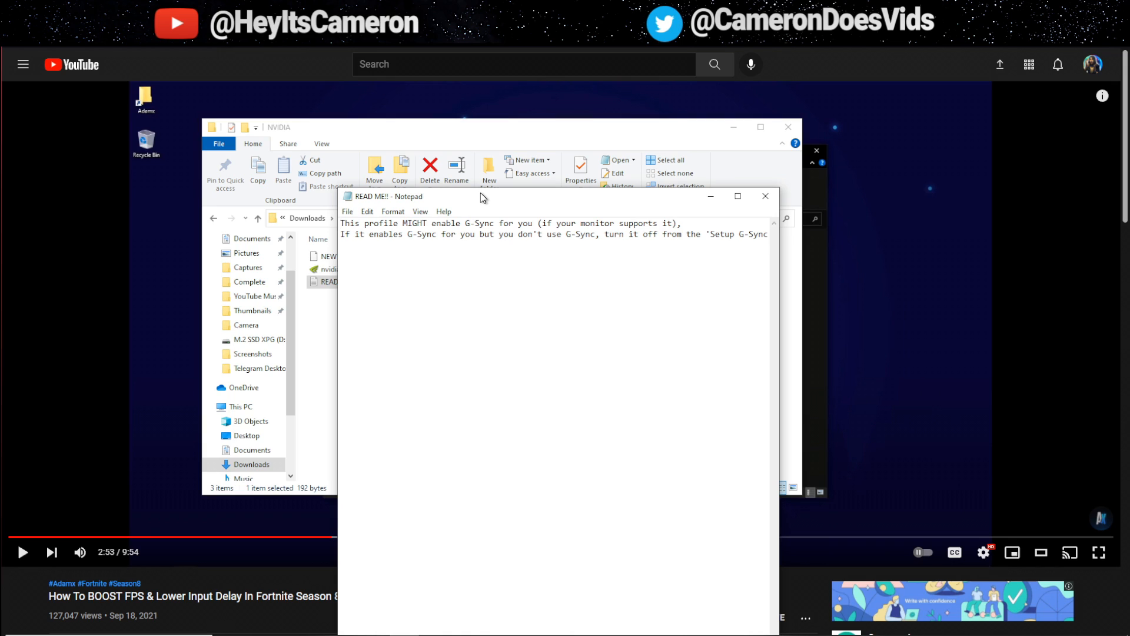
pyautogui.moveTo(482, 196); pyautogui.dragTo(446, 170)
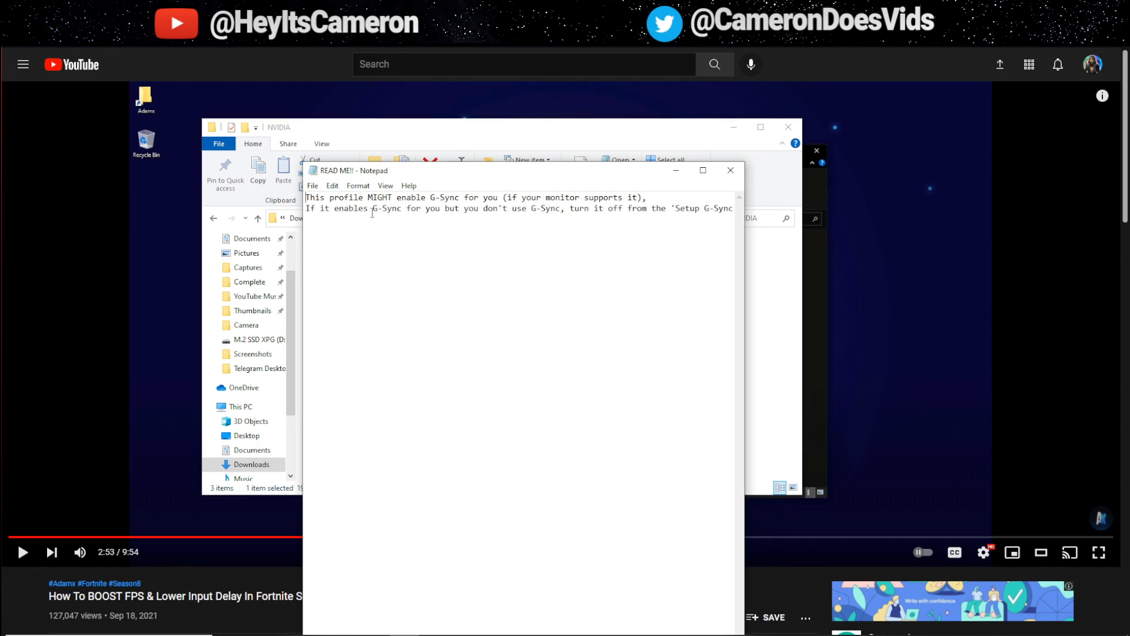
pyautogui.moveTo(382, 245)
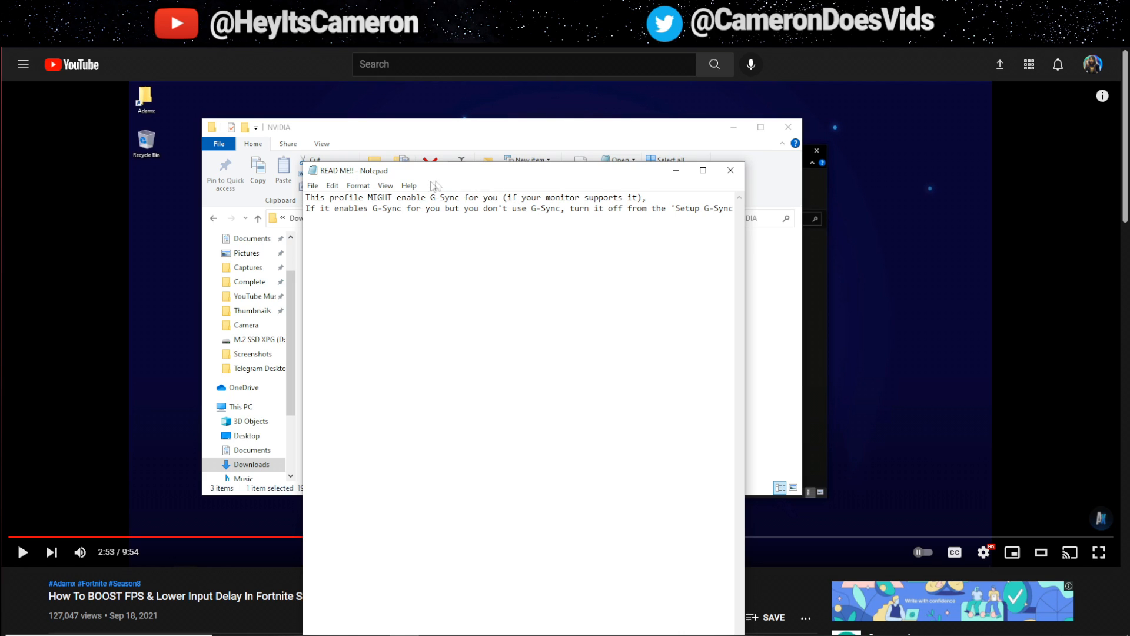
pyautogui.moveTo(334, 209); pyautogui.dragTo(465, 209)
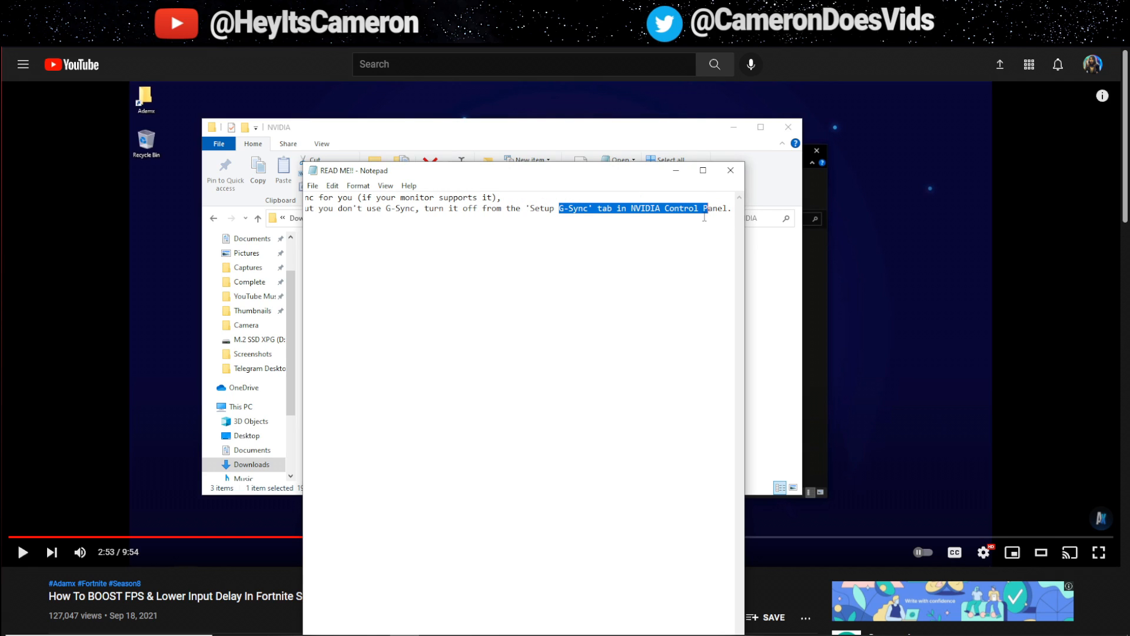
pyautogui.moveTo(606, 223)
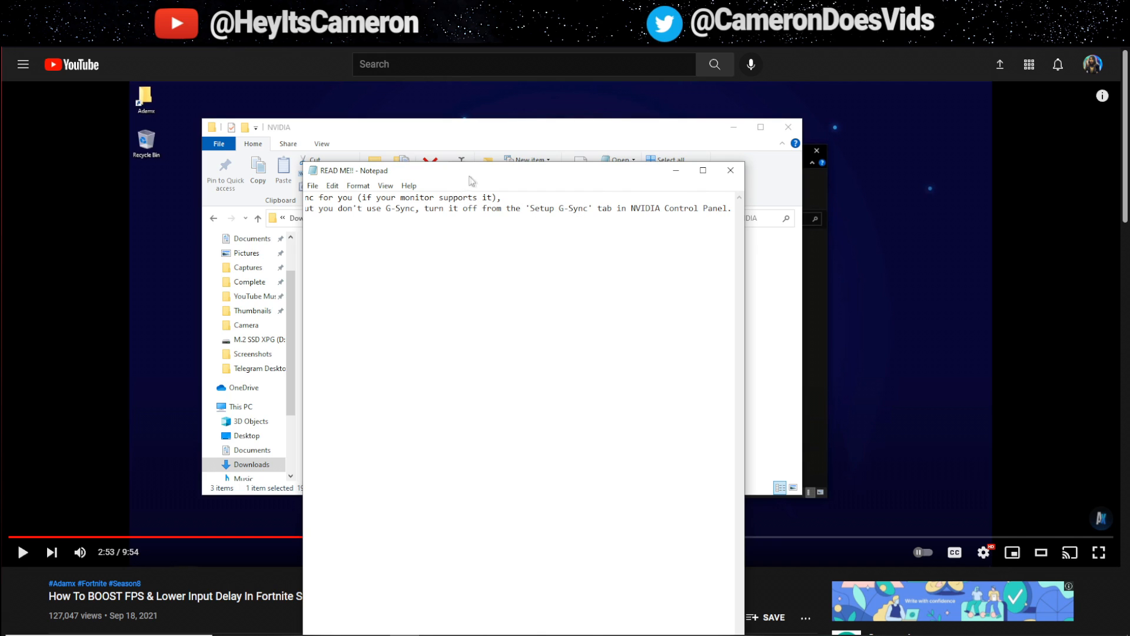
pyautogui.click(730, 170)
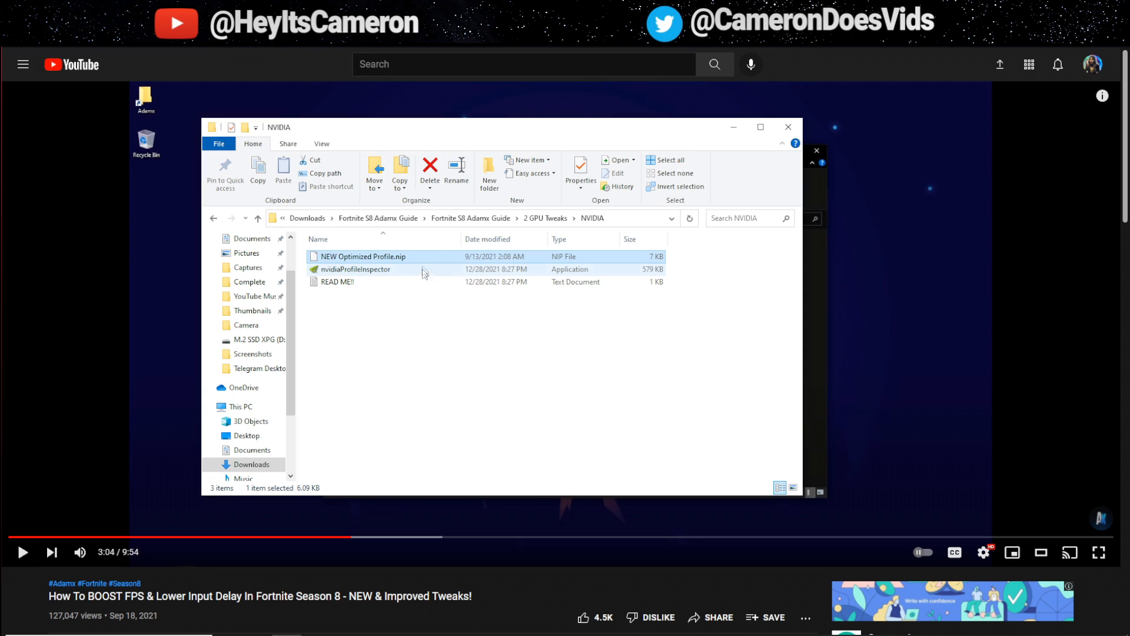
pyautogui.moveTo(380, 260)
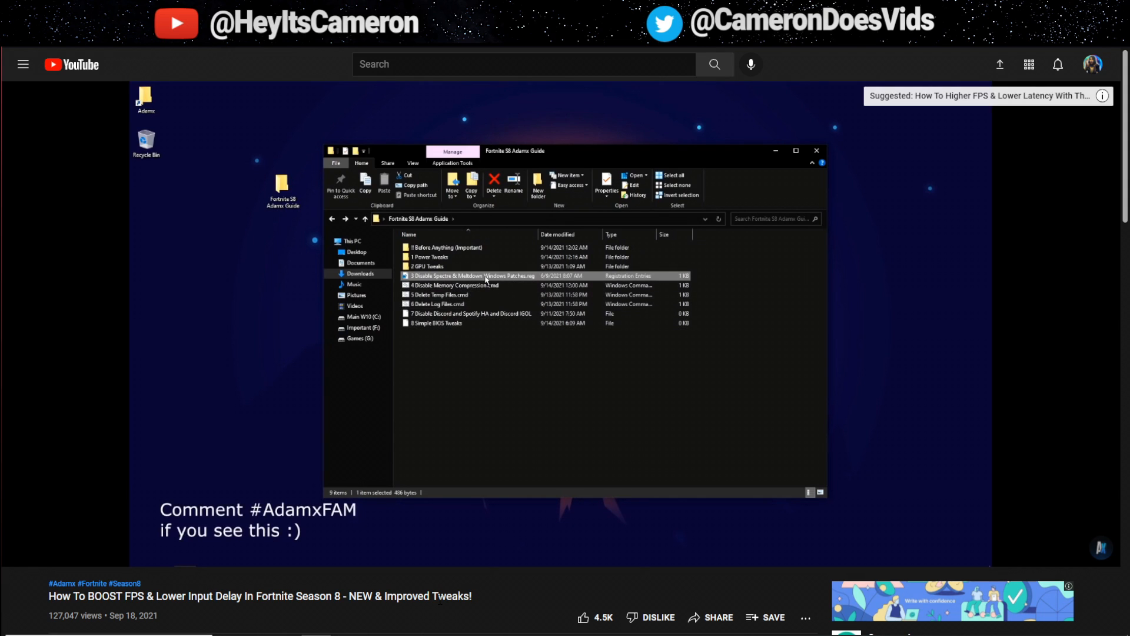
# Merge the Disable Spectre & Meltdown .reg patch into the registry, confirming and dismissing both prompts
pyautogui.doubleClick(472, 276)
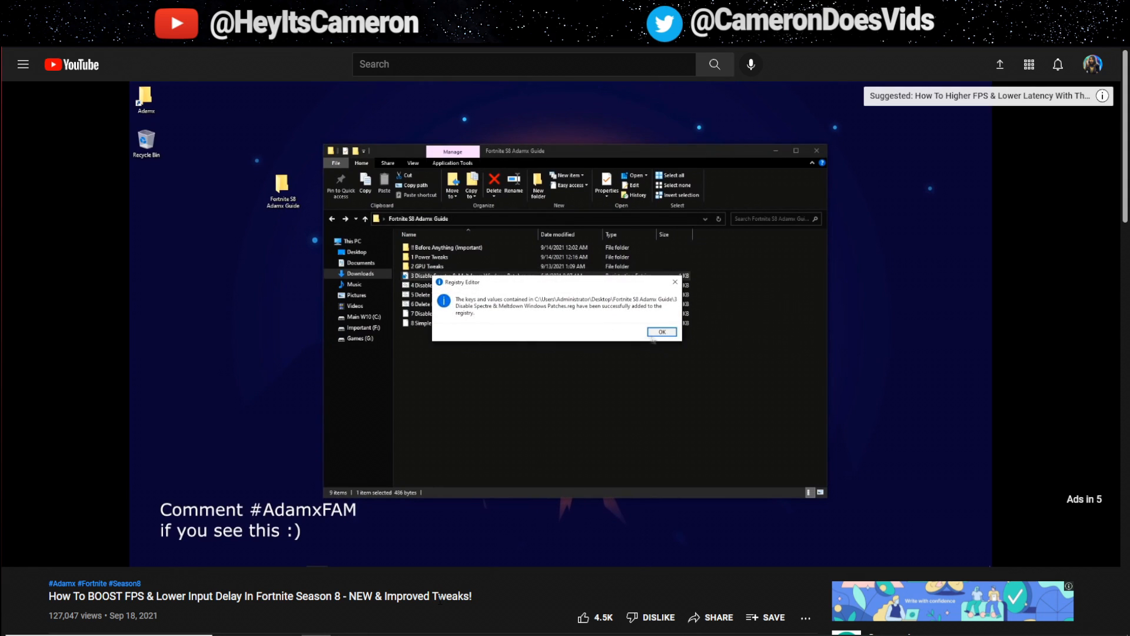
pyautogui.click(660, 332)
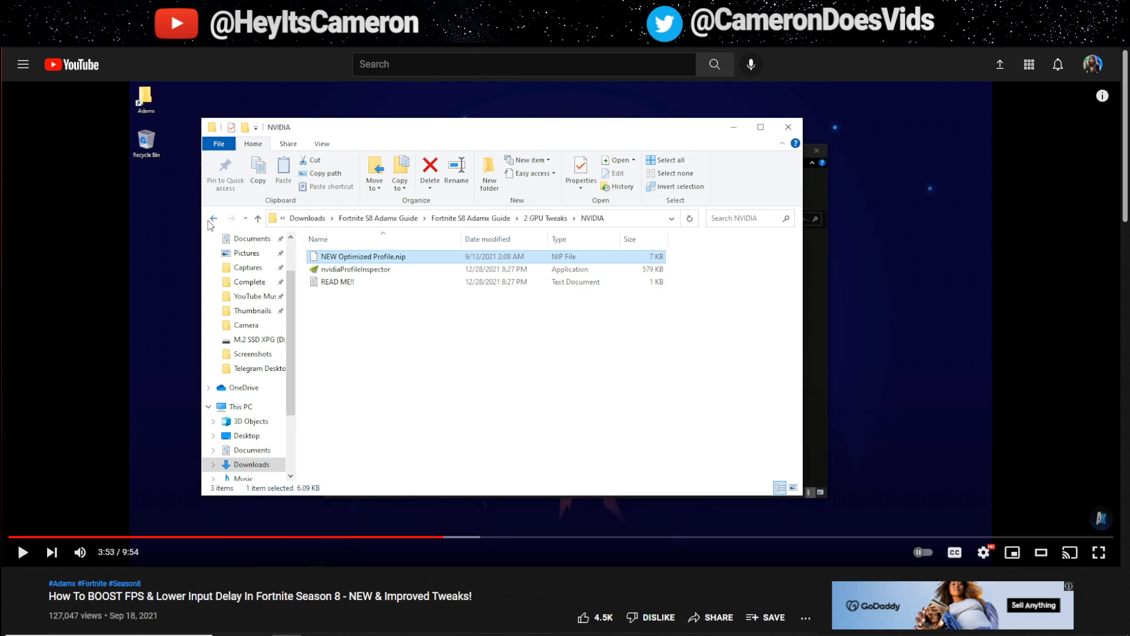
pyautogui.click(212, 218)
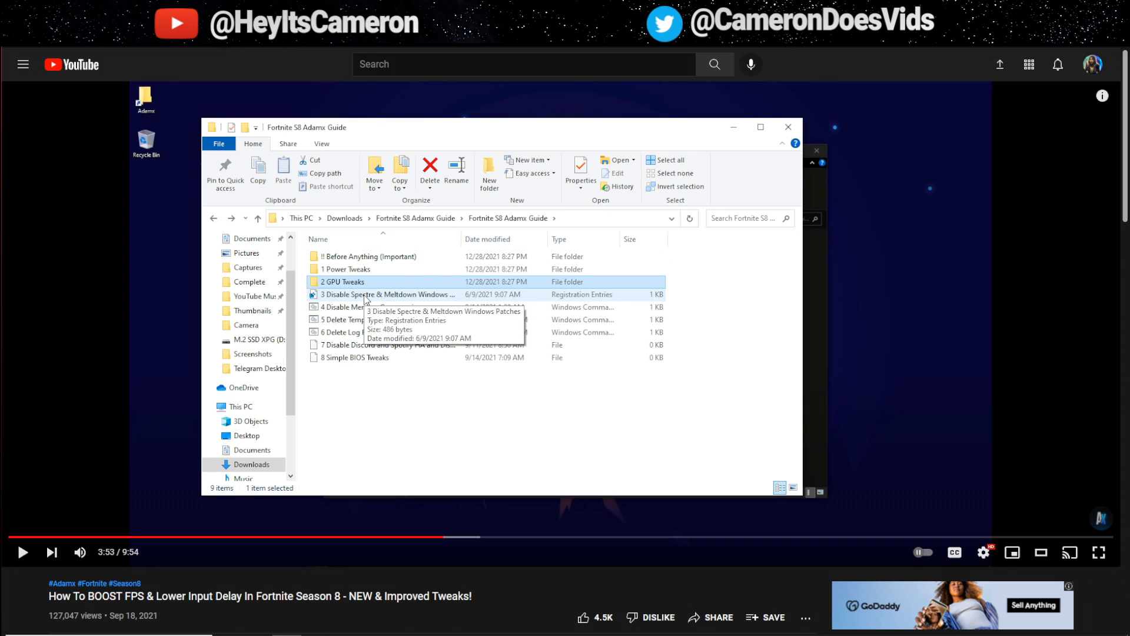
pyautogui.doubleClick(389, 294)
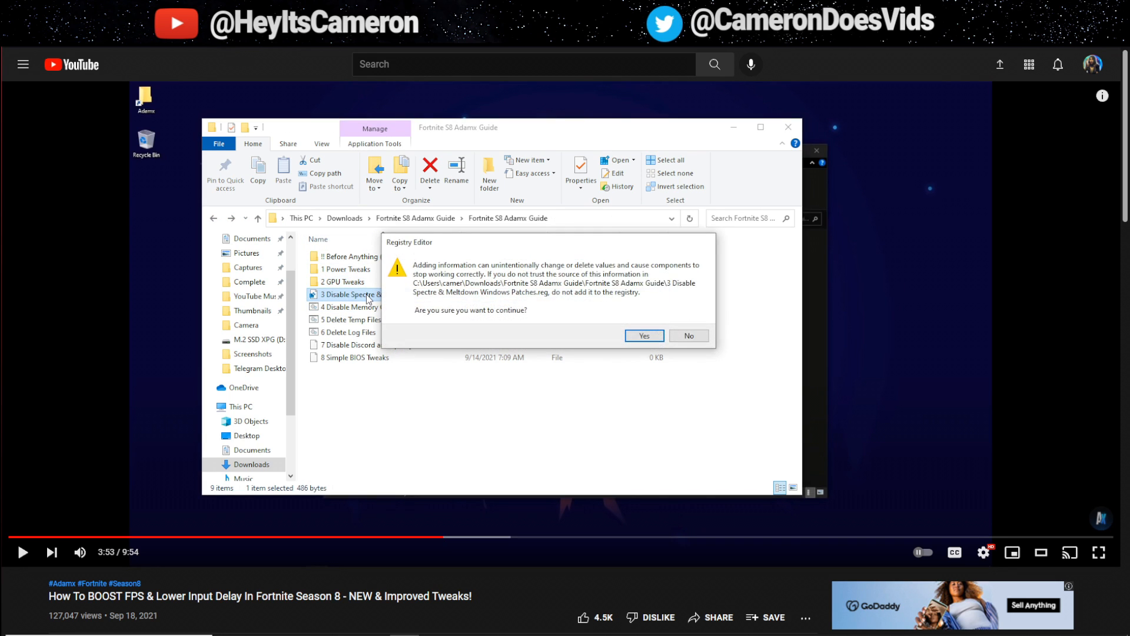
pyautogui.click(643, 336)
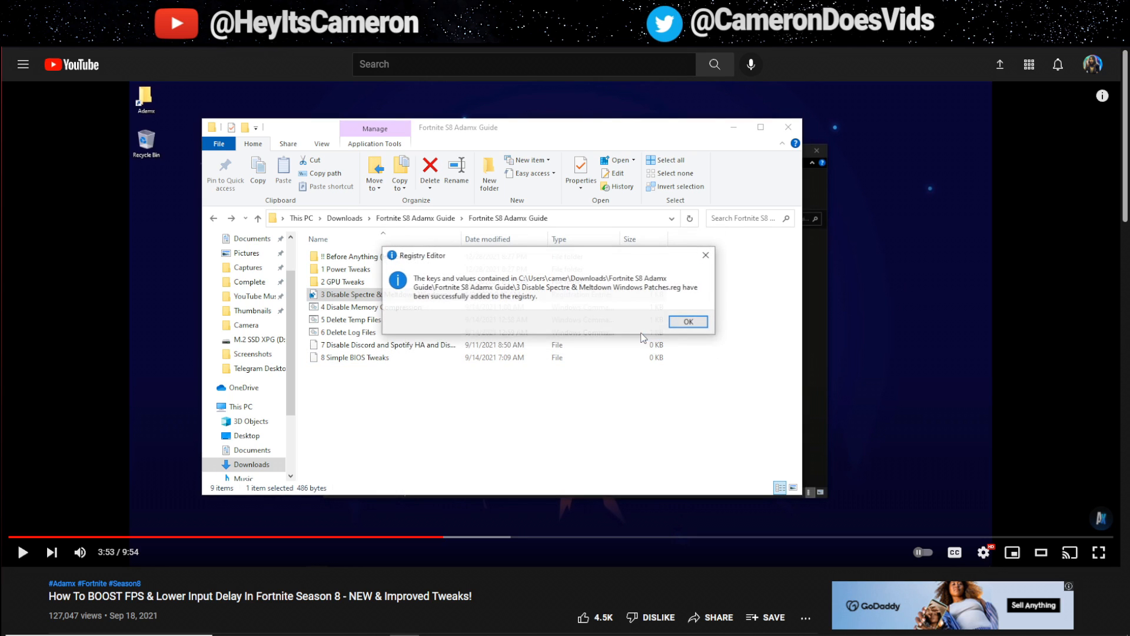
pyautogui.click(687, 322)
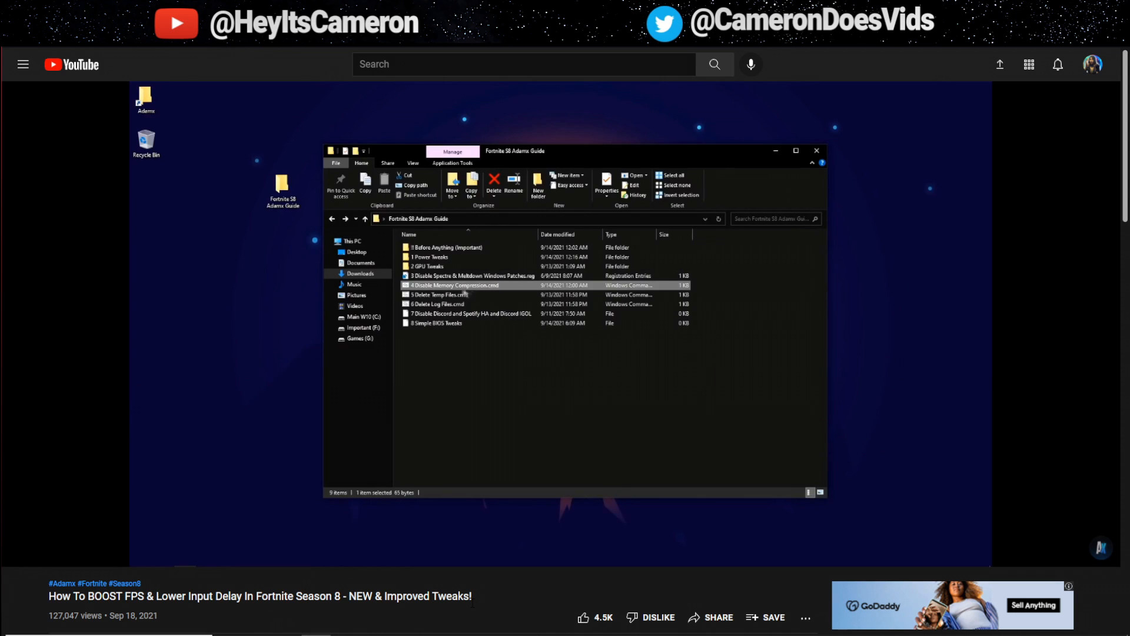
pyautogui.moveTo(463, 289)
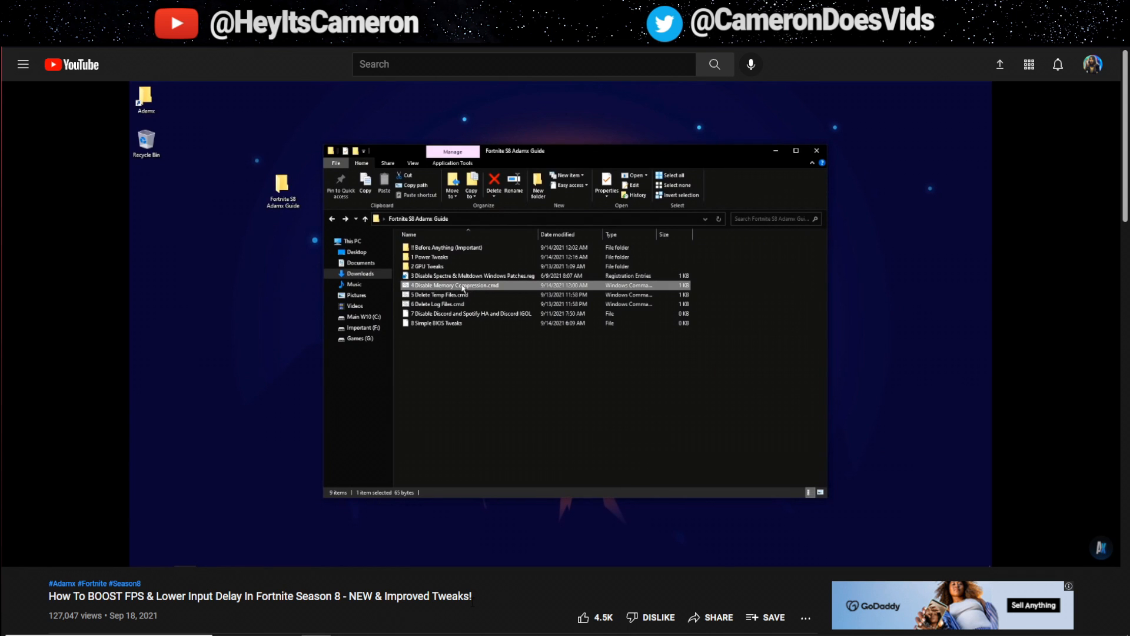
# Run 4 Disable Memory Compression.cmd, which shows a Disable-MMAgent not-recognized error
pyautogui.doubleClick(453, 285)
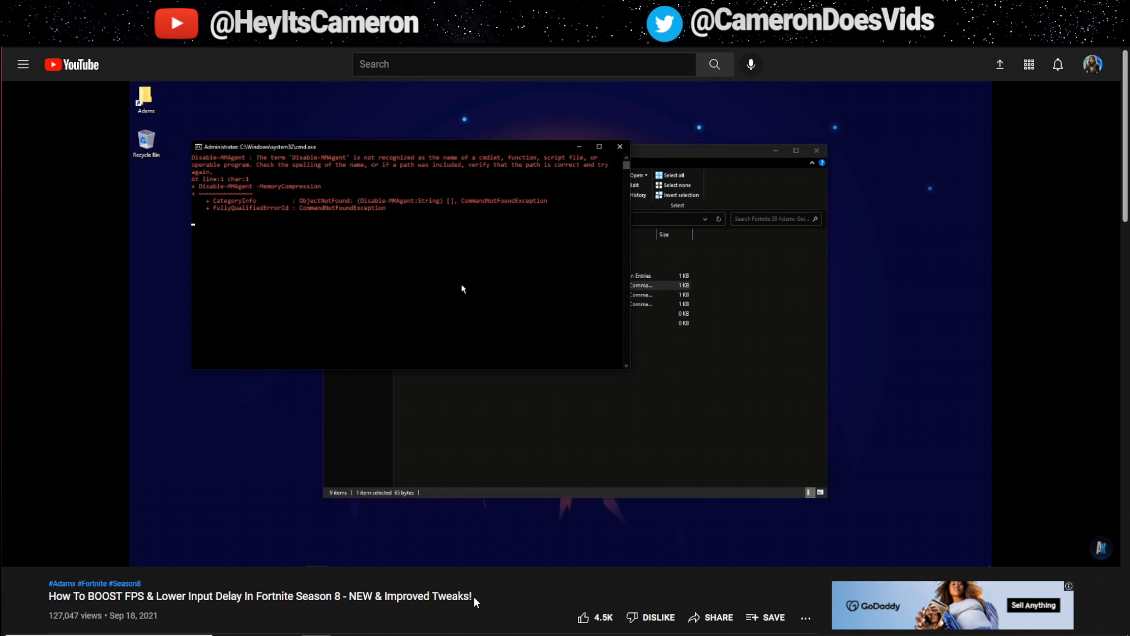
pyautogui.moveTo(476, 599)
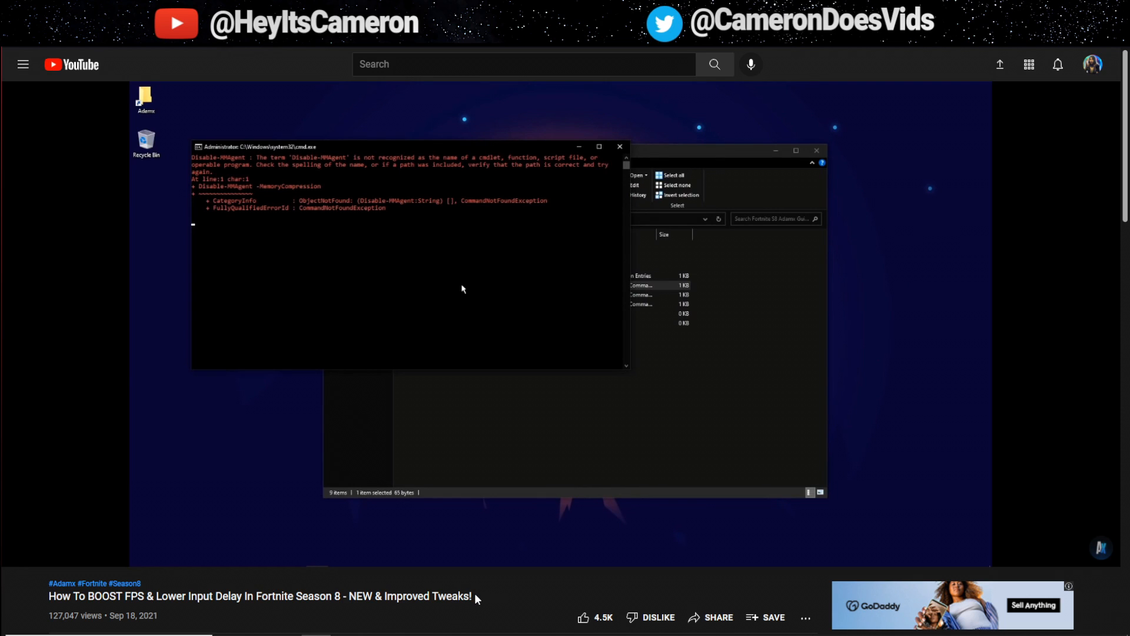
pyautogui.moveTo(481, 597)
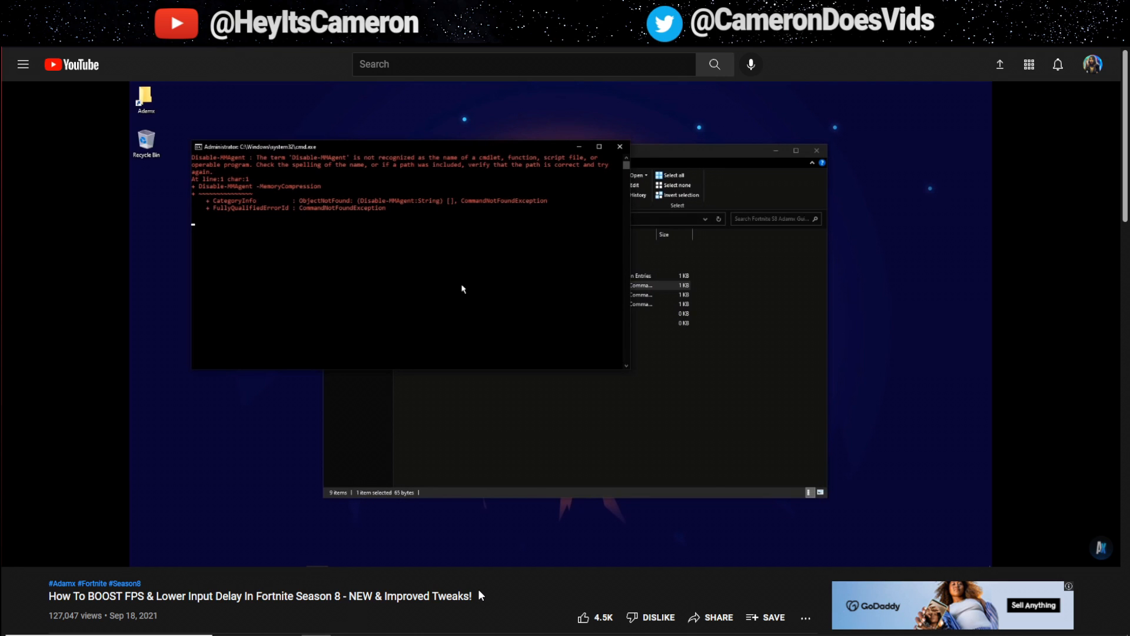
pyautogui.moveTo(478, 591)
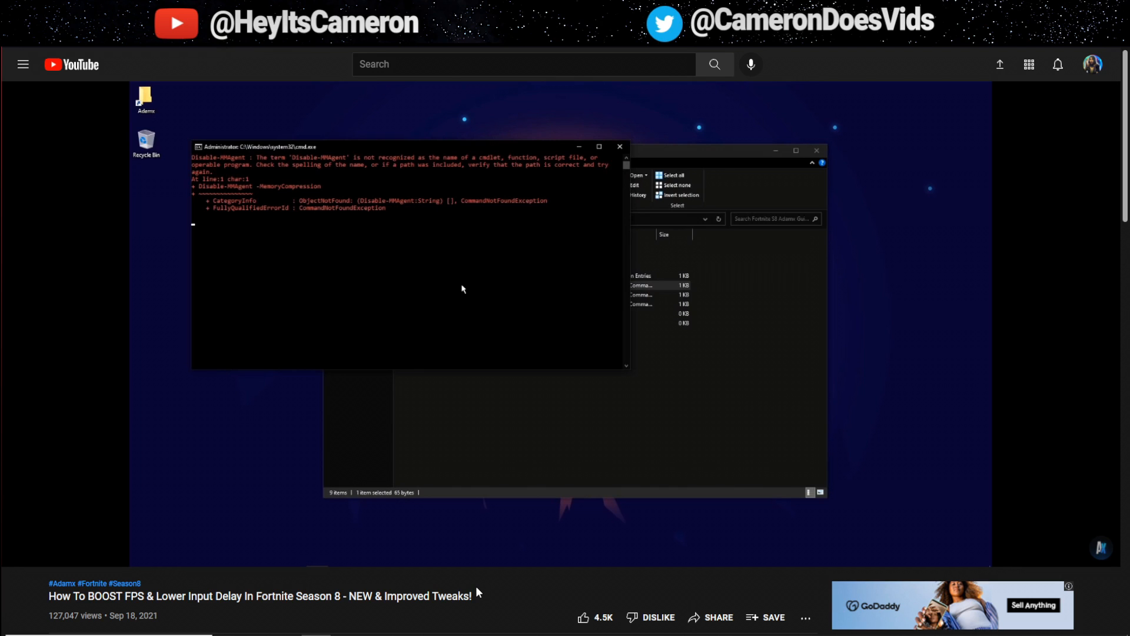
pyautogui.moveTo(544, 595)
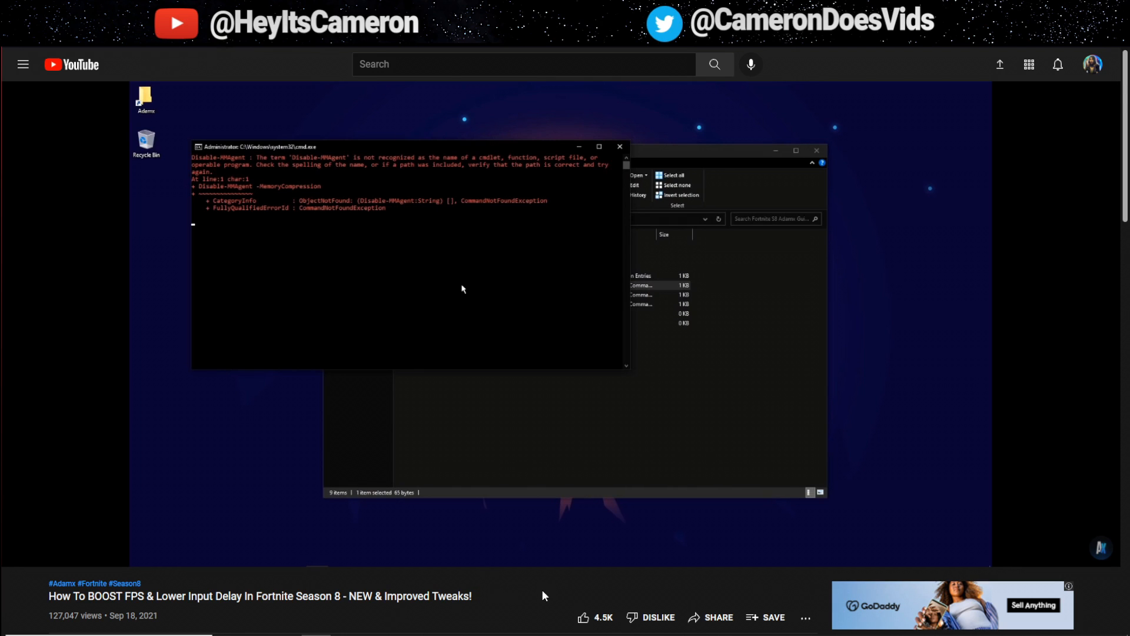
pyautogui.moveTo(548, 595)
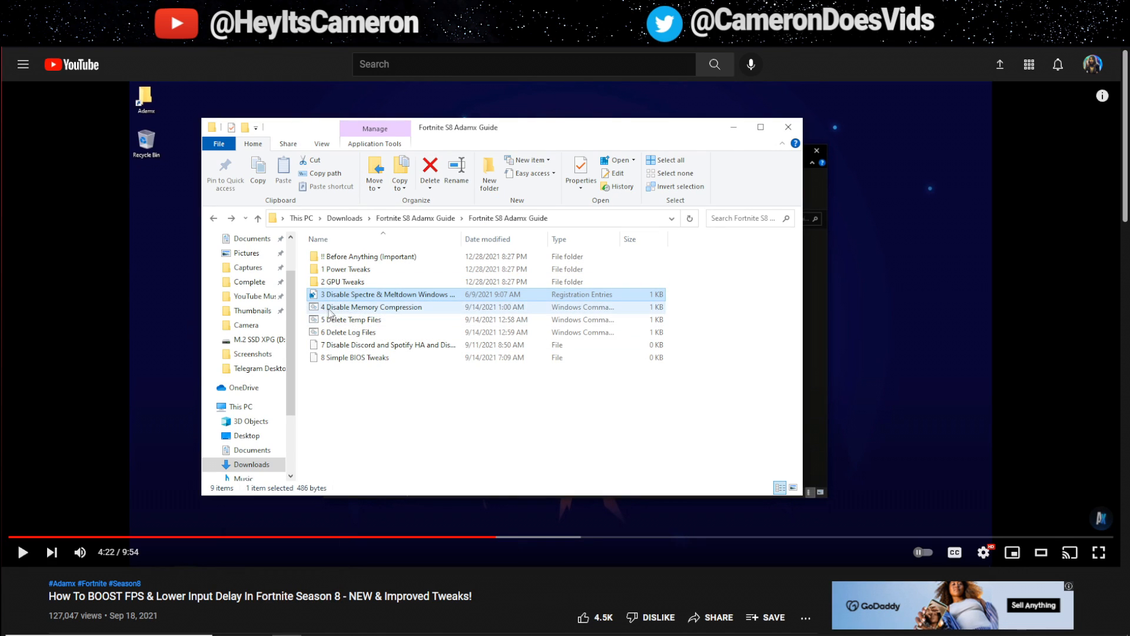
# Run the 5 Delete Temp Files and 6 Delete Log Files scripts from the guide folder
pyautogui.doubleClick(373, 306)
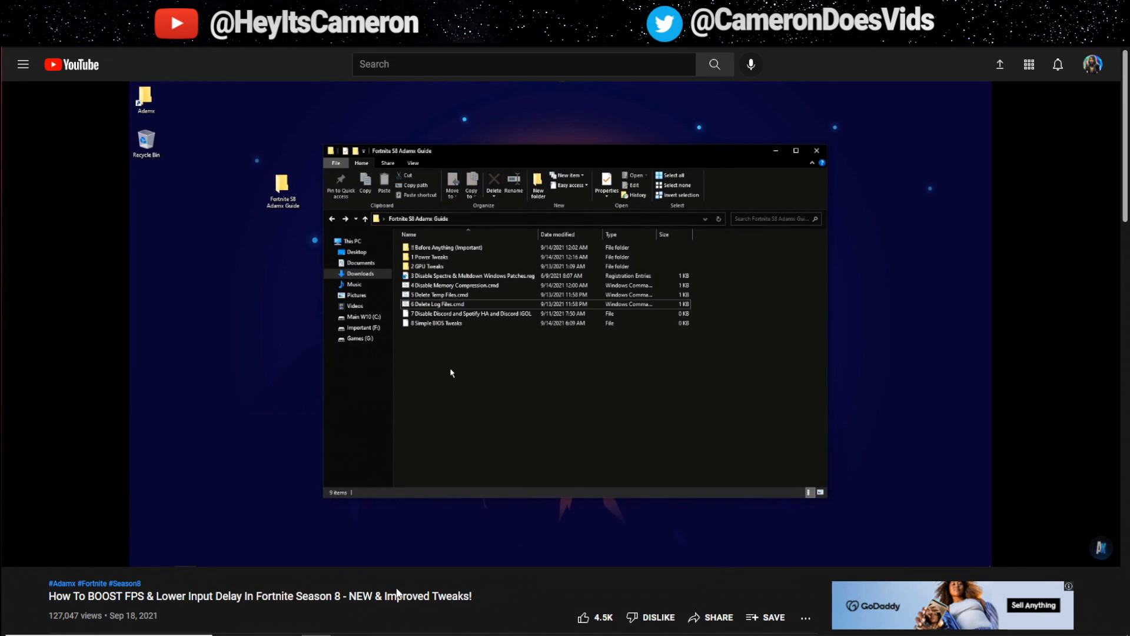
# Close the guide folder and reach Hardware Acceleration in Discord's Advanced settings
pyautogui.click(468, 313)
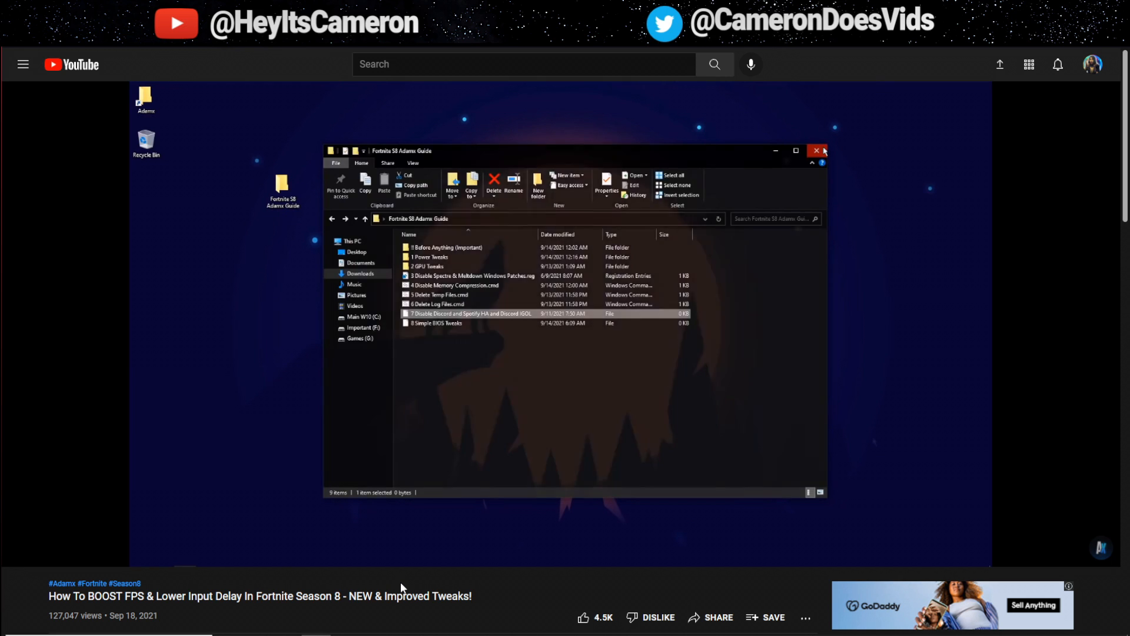
pyautogui.click(817, 150)
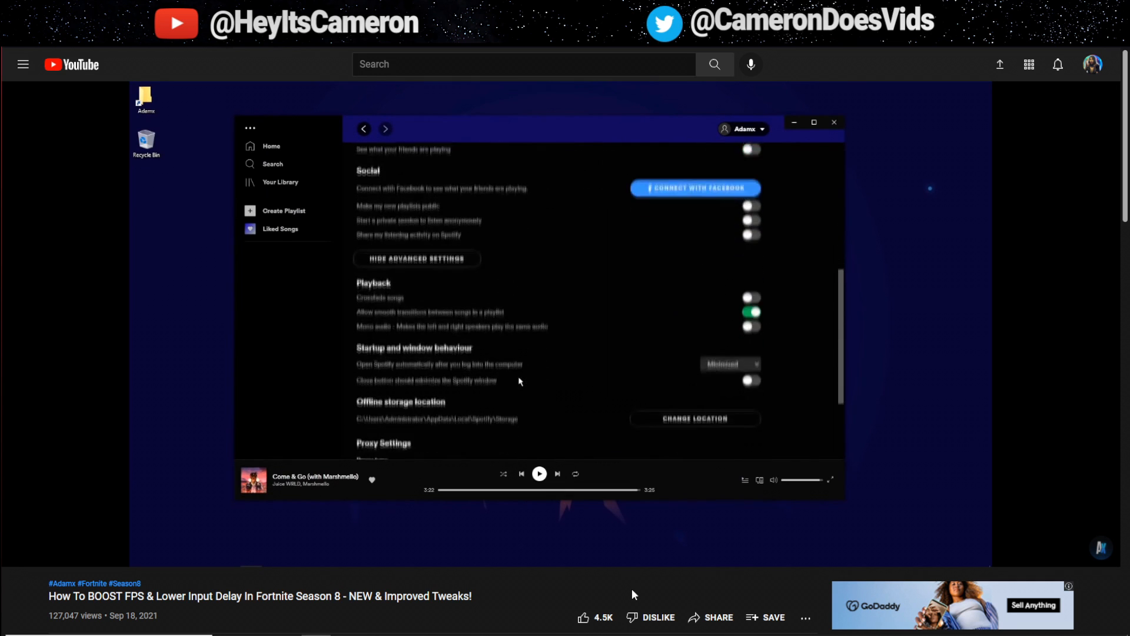
pyautogui.scroll(-3)
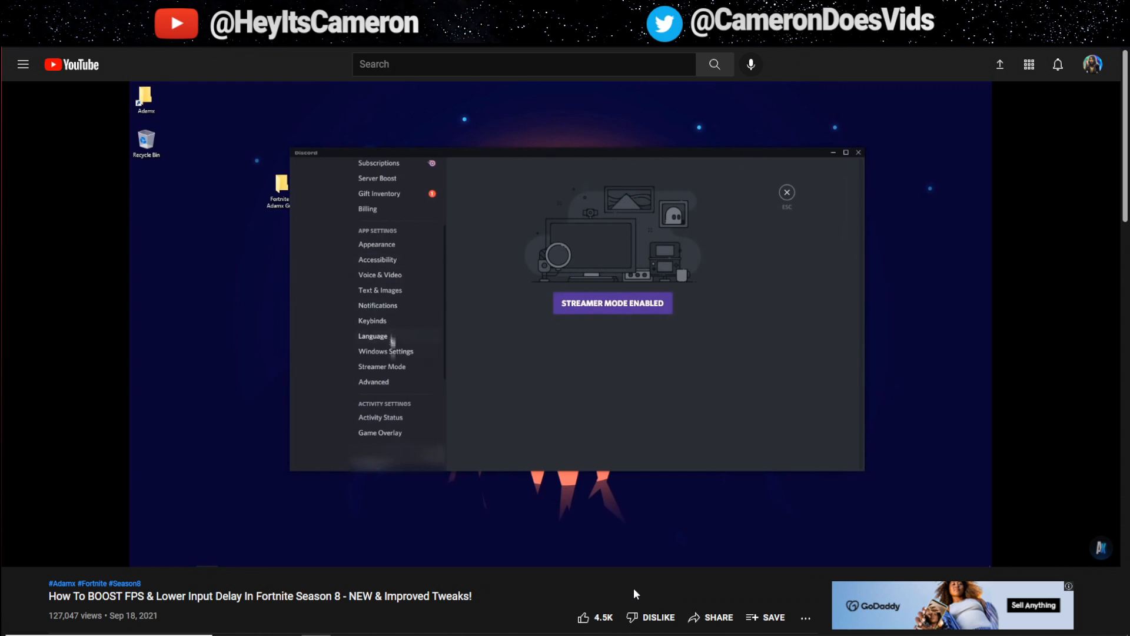
pyautogui.click(373, 381)
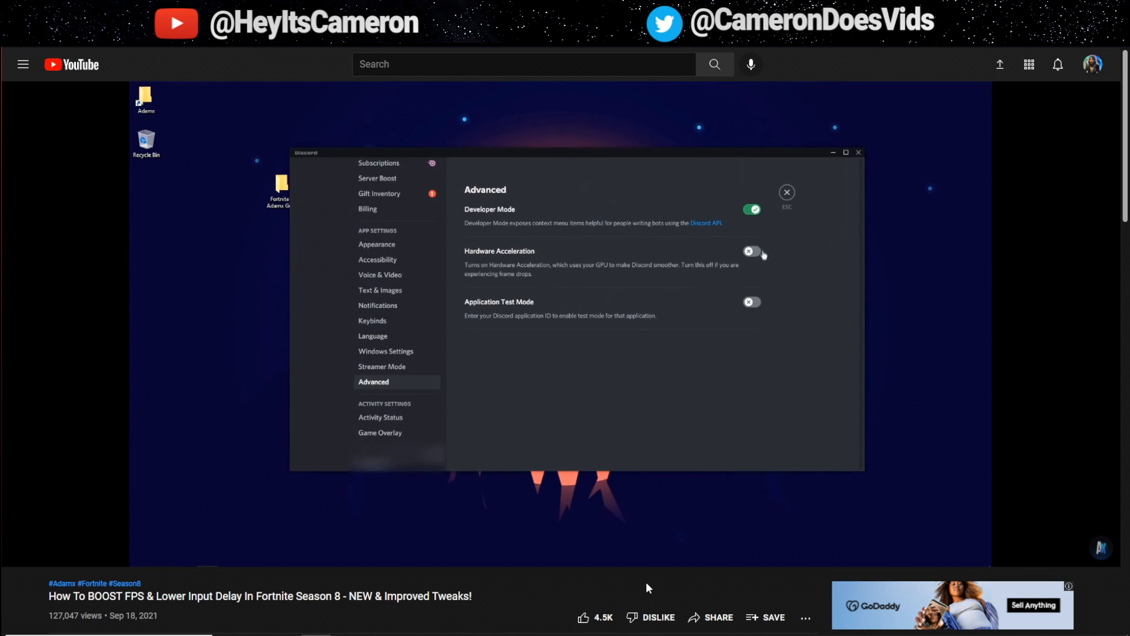
pyautogui.moveTo(778, 261)
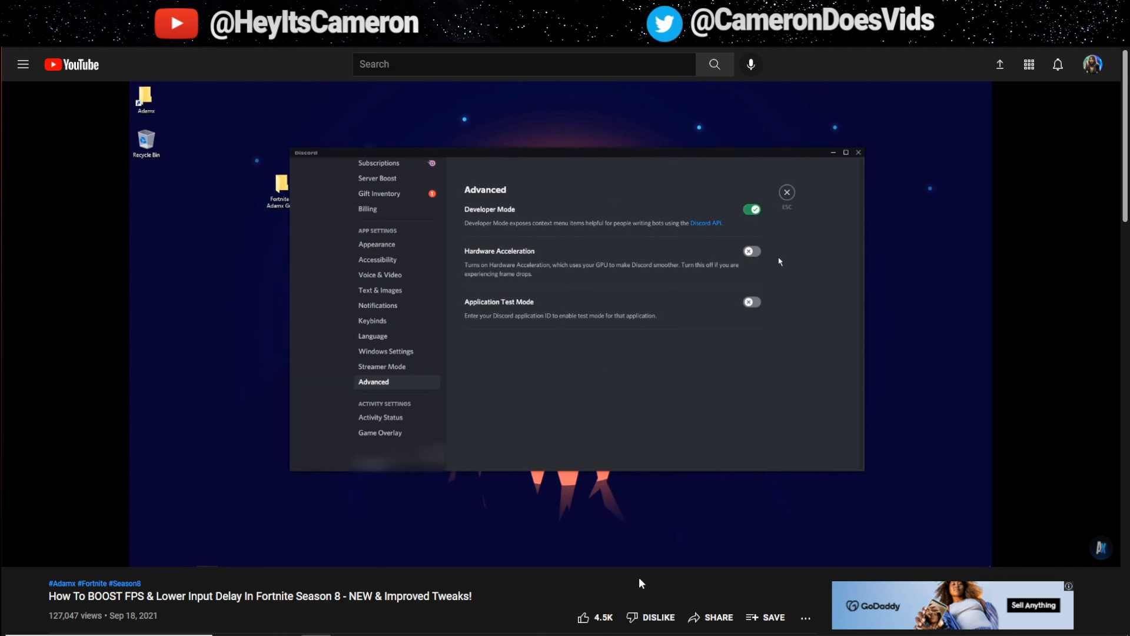